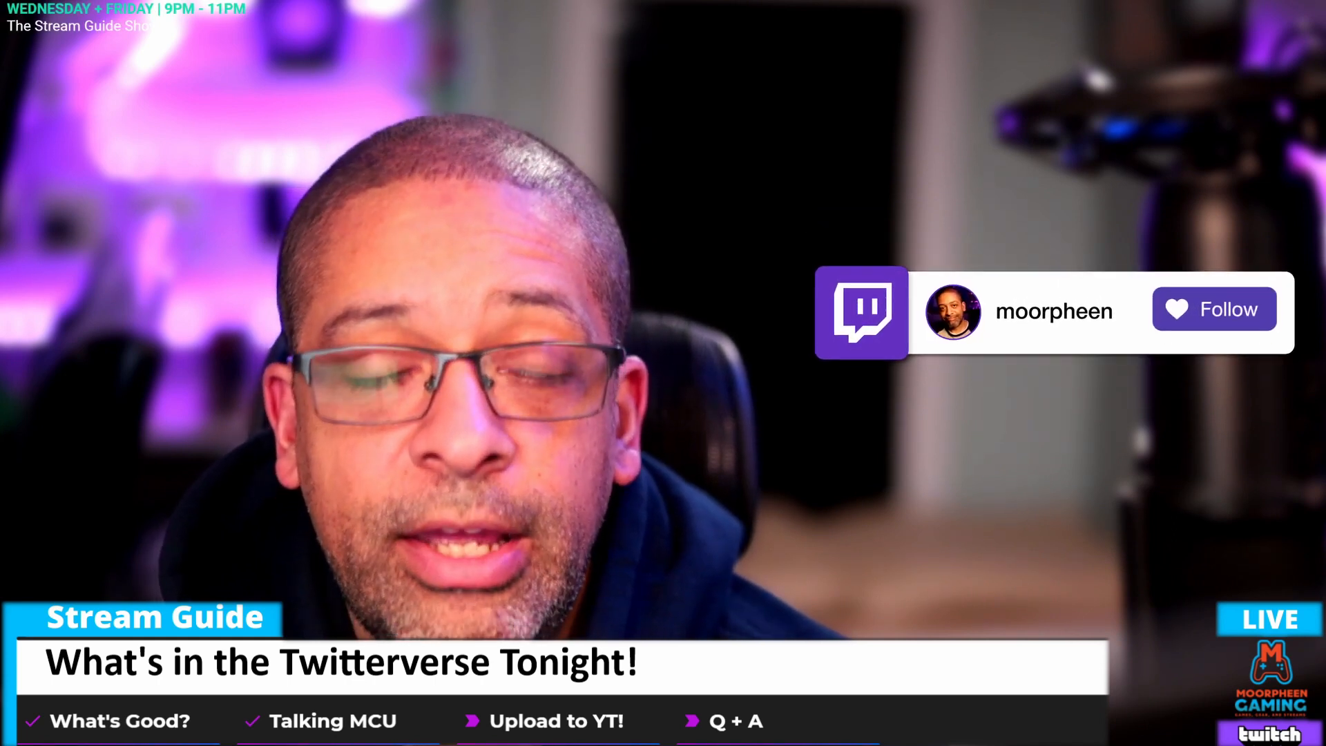
Start a new video upload of Hard Truth Gear.mp4 from the Content list
left_click(1213, 309)
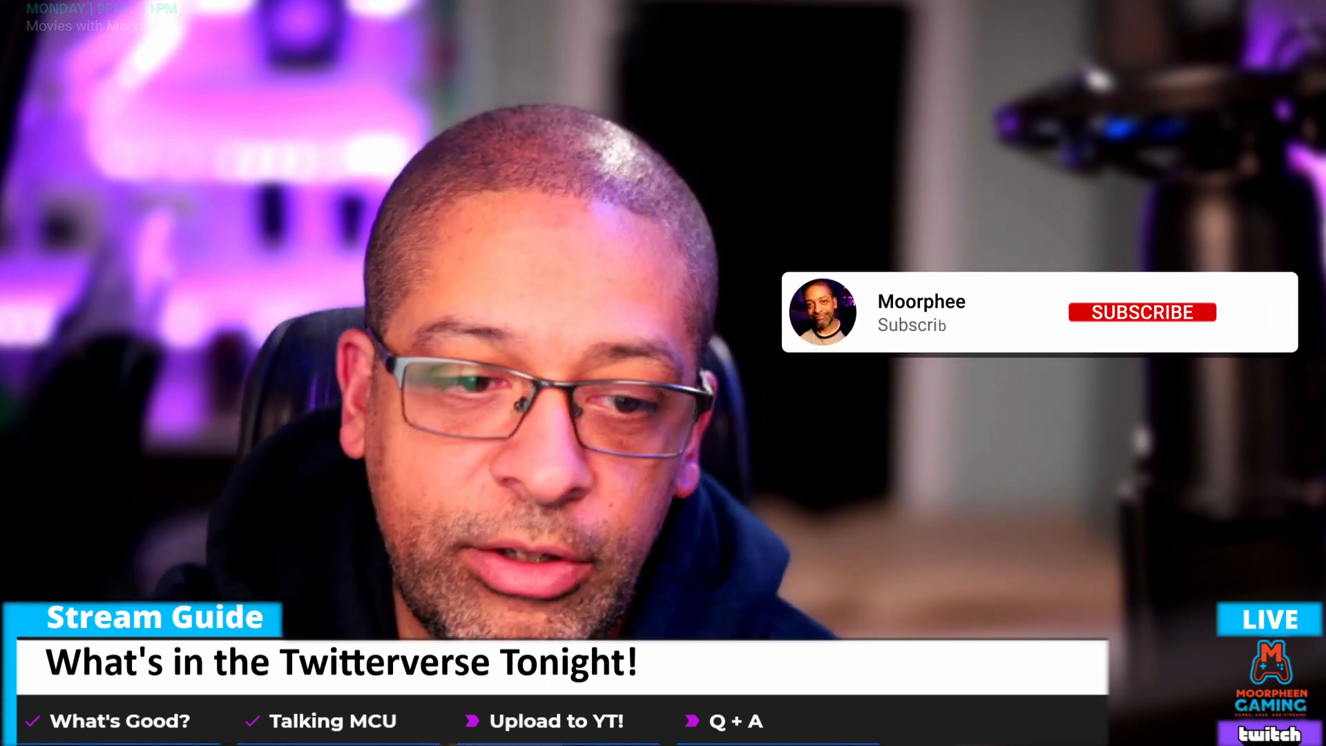
left_click(1140, 311)
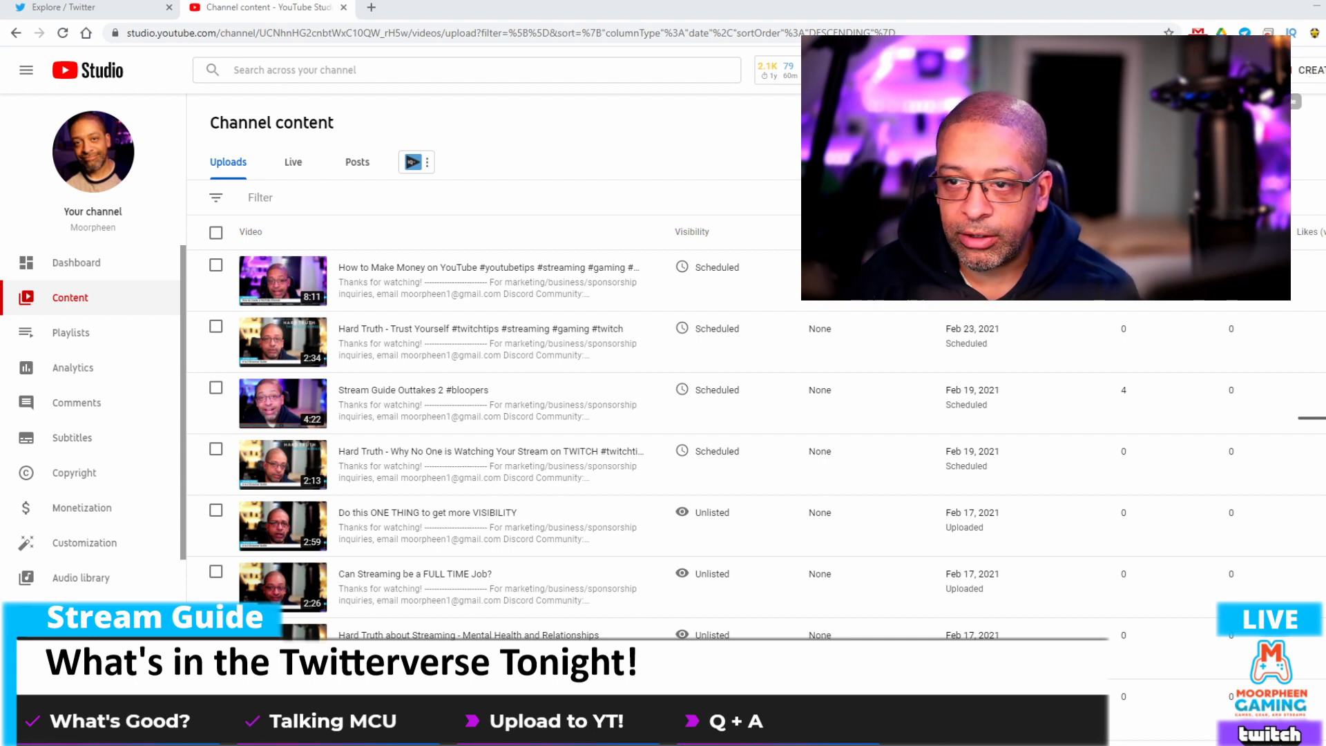
scroll("down", 3)
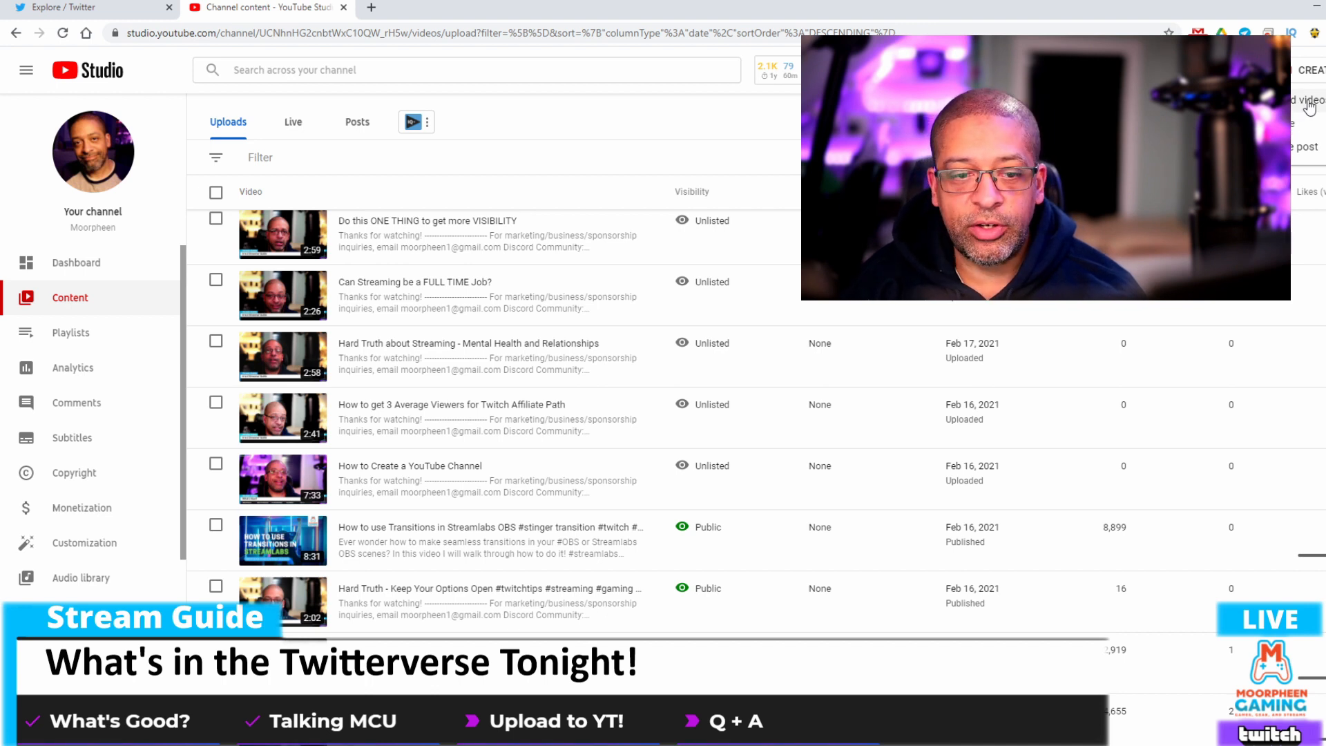
left_click(1310, 99)
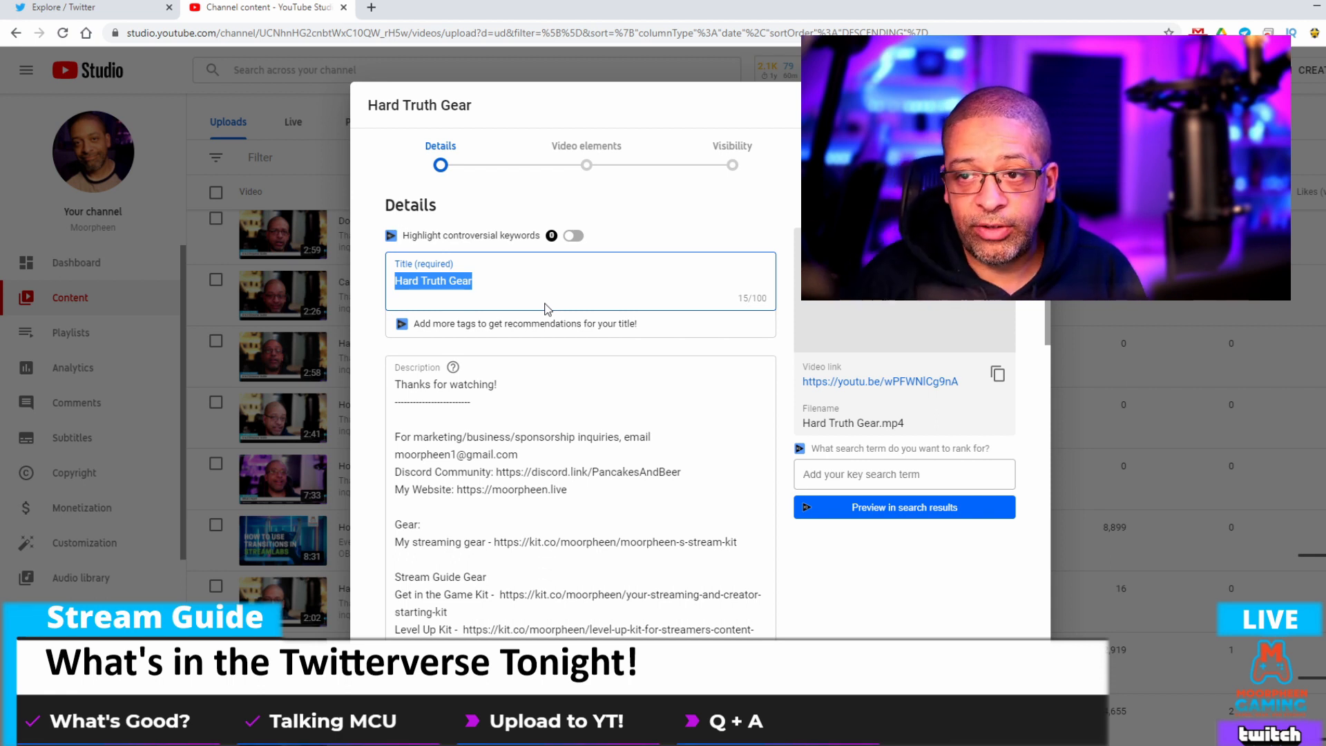
Title the video 'What Gear does a NEW STREAMER Really Need' and review the contact lines
type("What Gear does a NEW STREAMER Really Need")
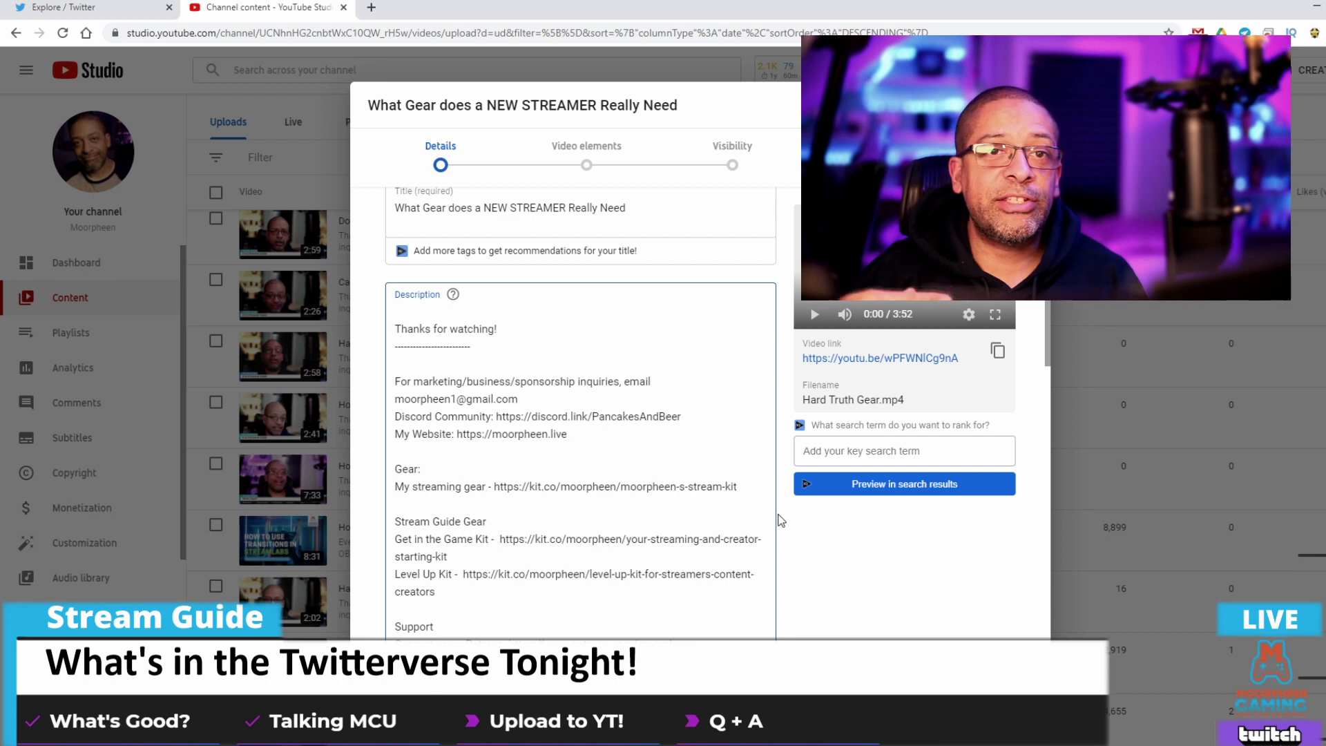
left_click(398, 312)
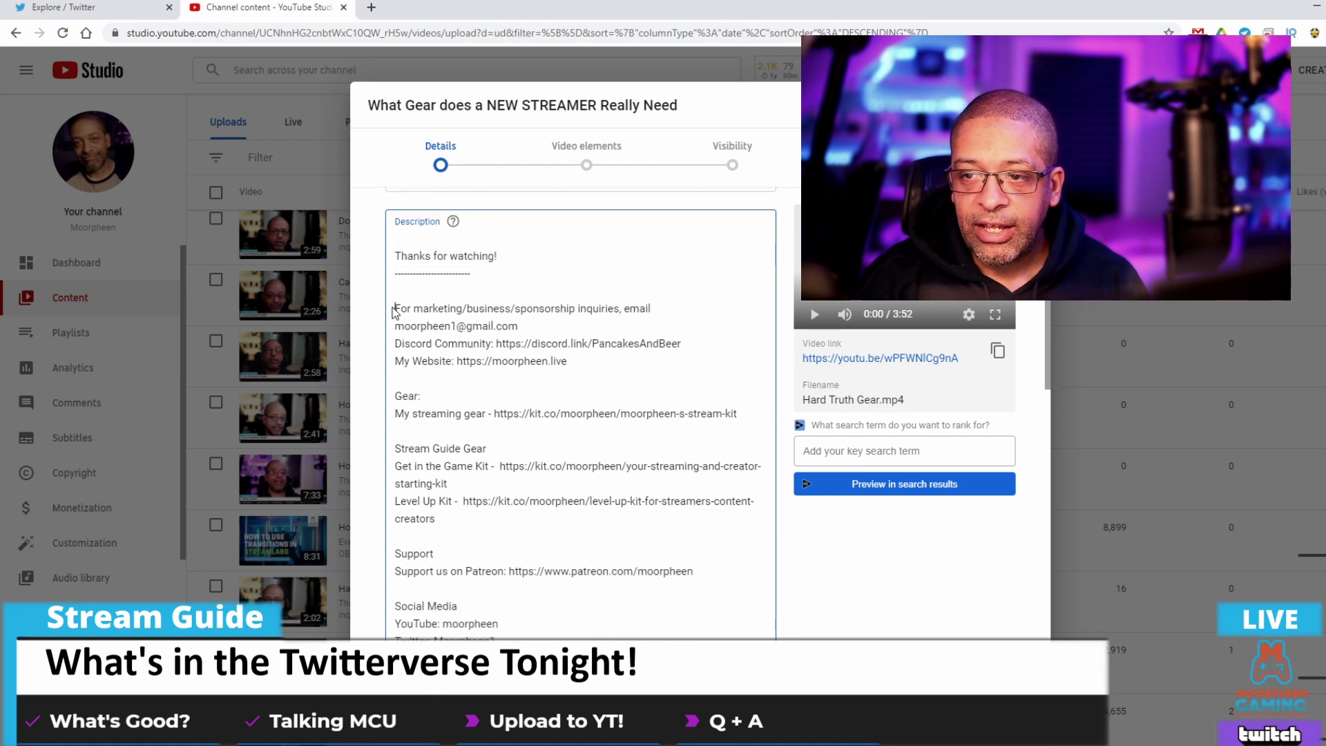
left_click_drag(395, 308, 567, 361)
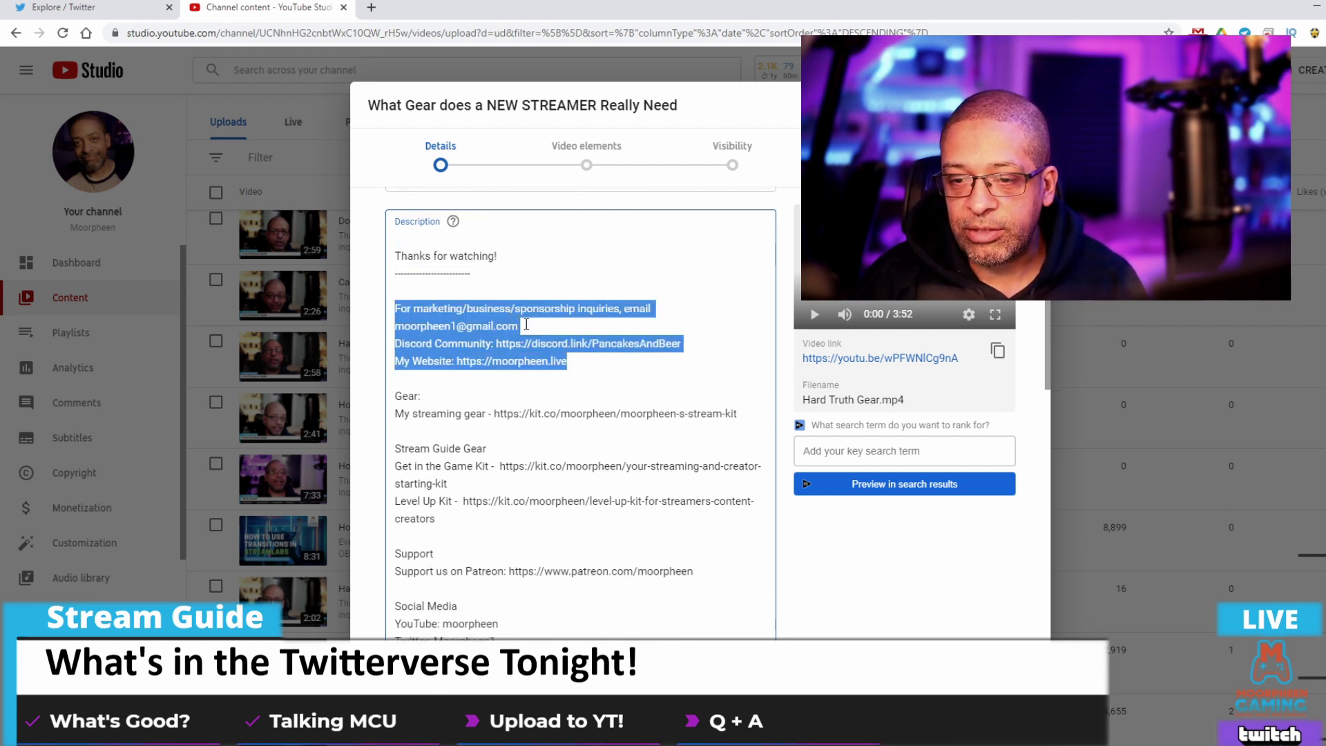
left_click(526, 325)
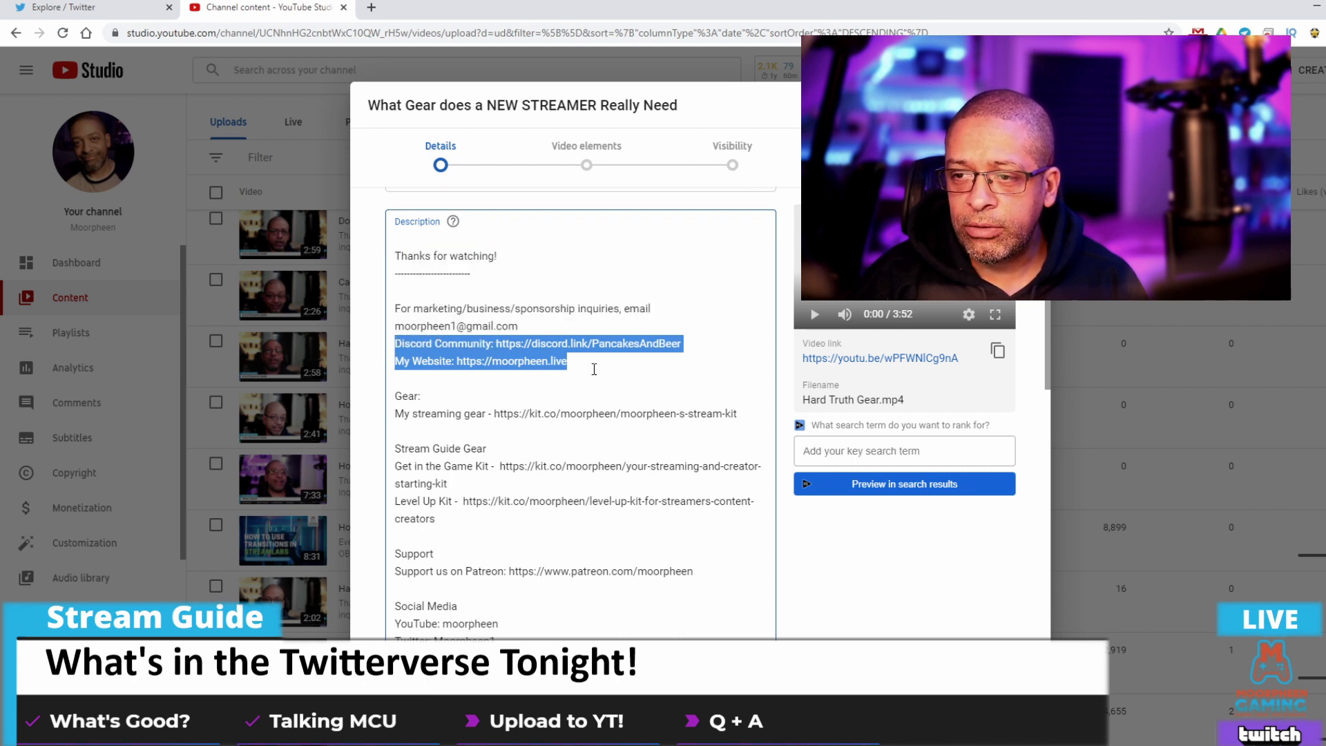
Review the description's gear section and Stream Guide Gear kit links
scroll("down", 3)
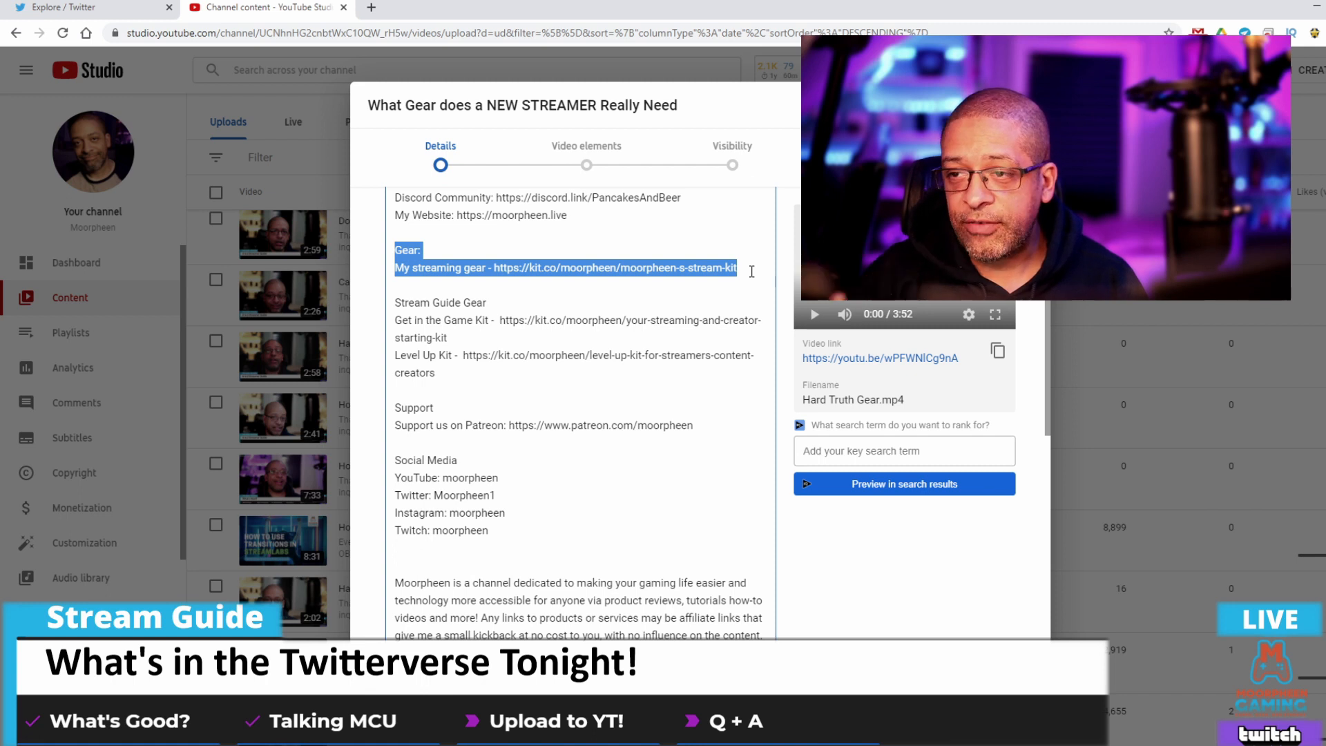
left_click(398, 302)
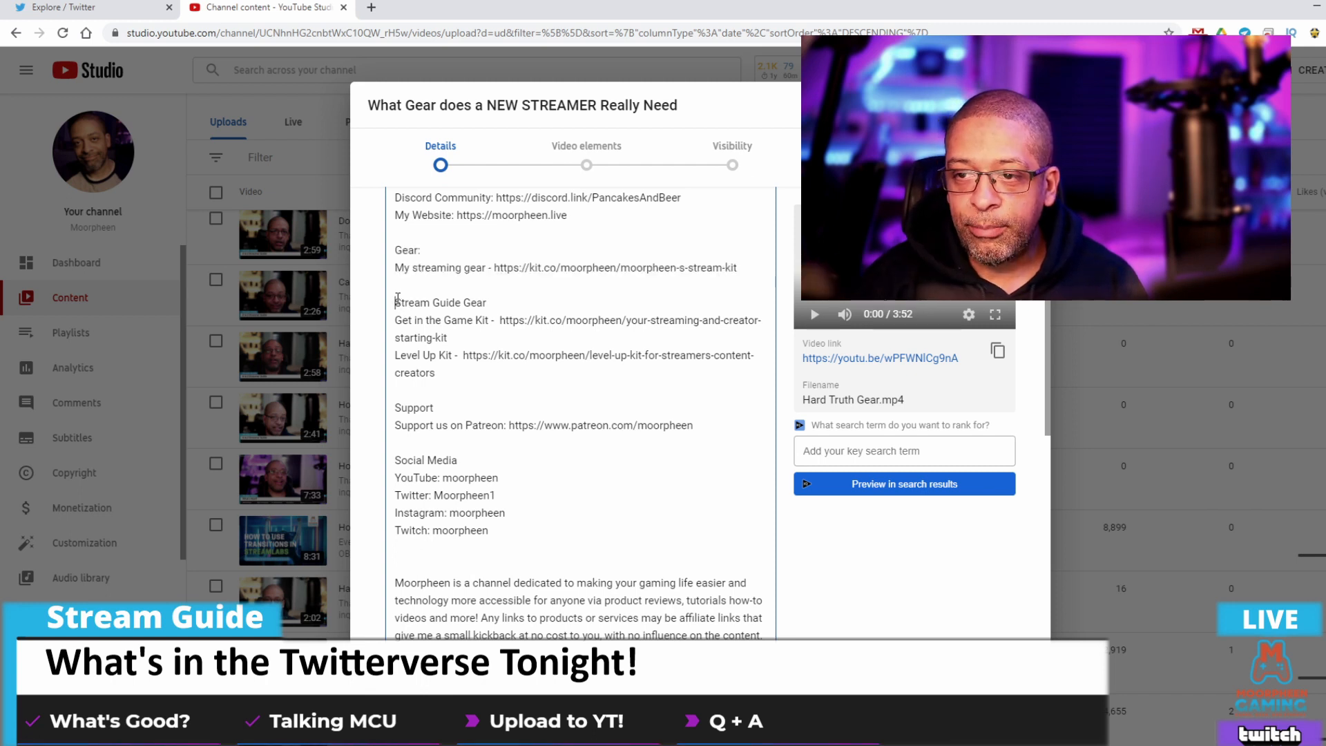
left_click_drag(394, 301, 435, 373)
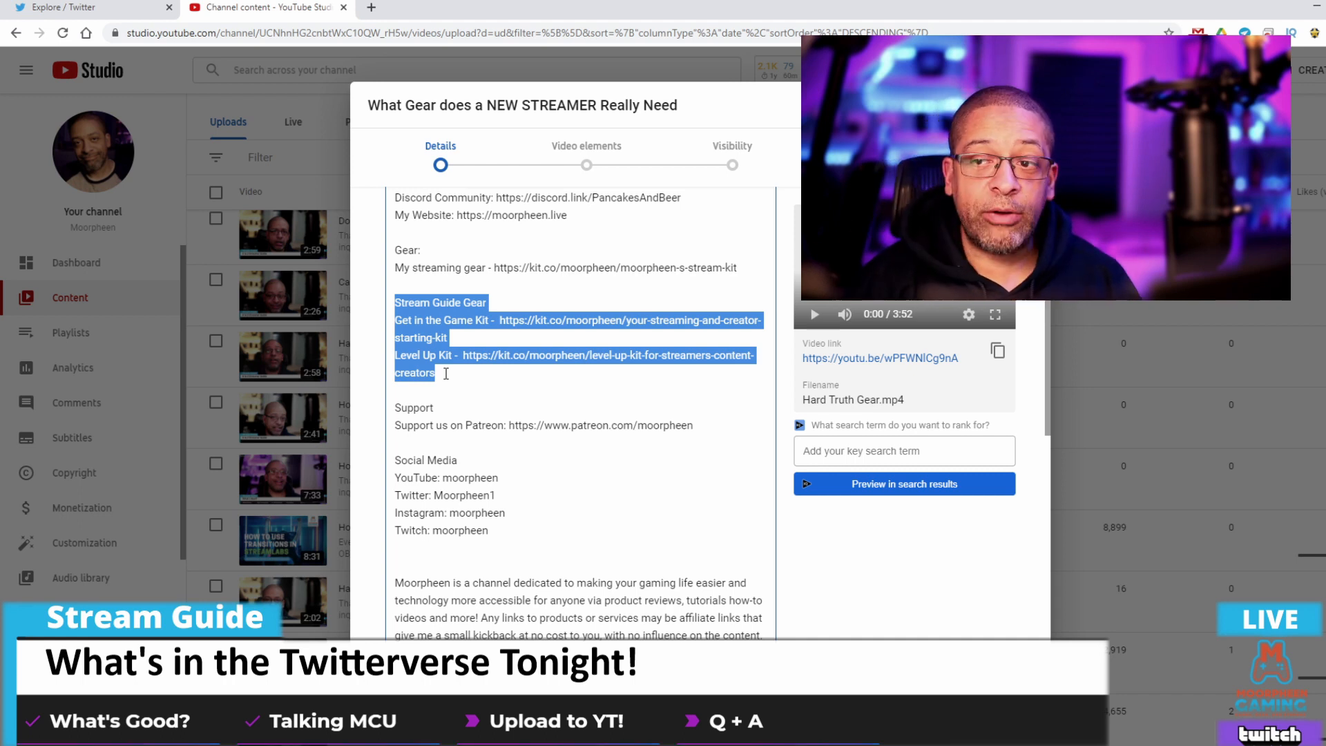
scroll("down", 3)
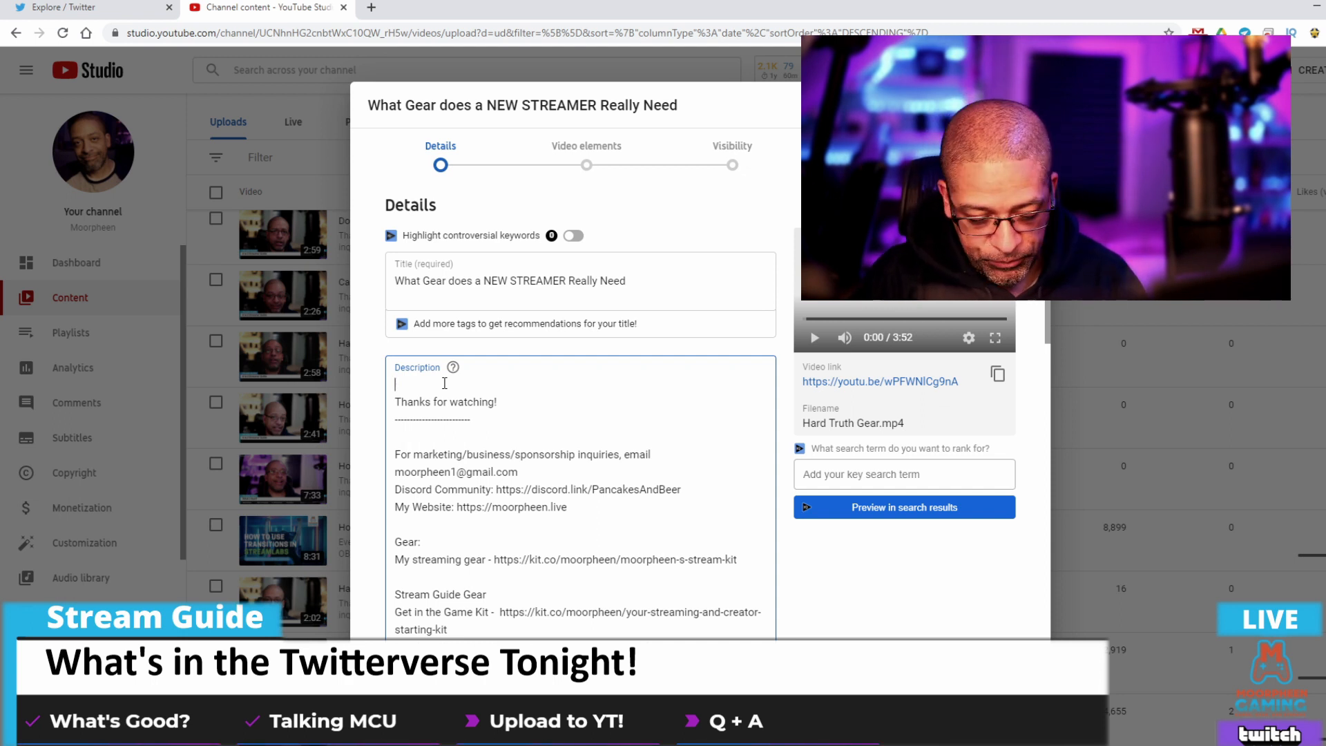
Add the intro about critical new-streamer gear atop the description, then review the hashtags
type("This is a short video telling you all about the critical gear you need to get started creating content. Spoiler Alert - Its not as much as you think it is.")
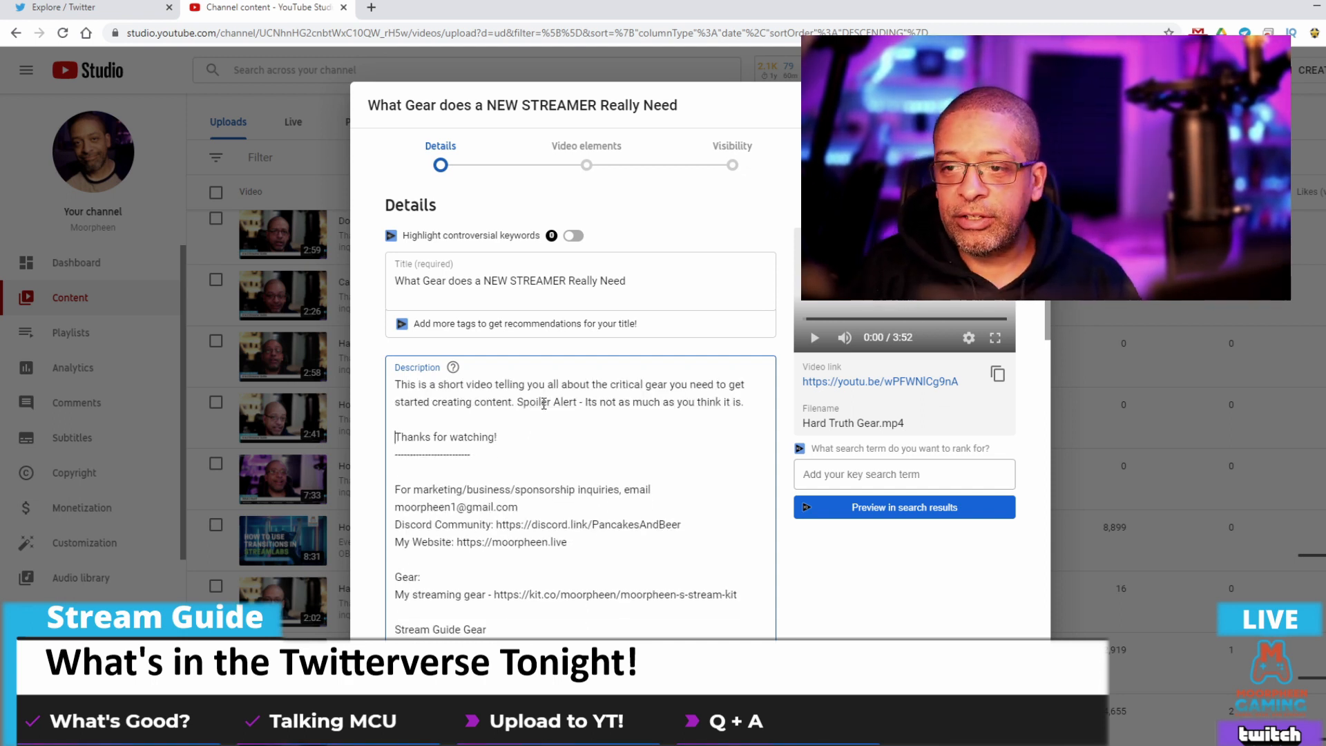
scroll("down", 3)
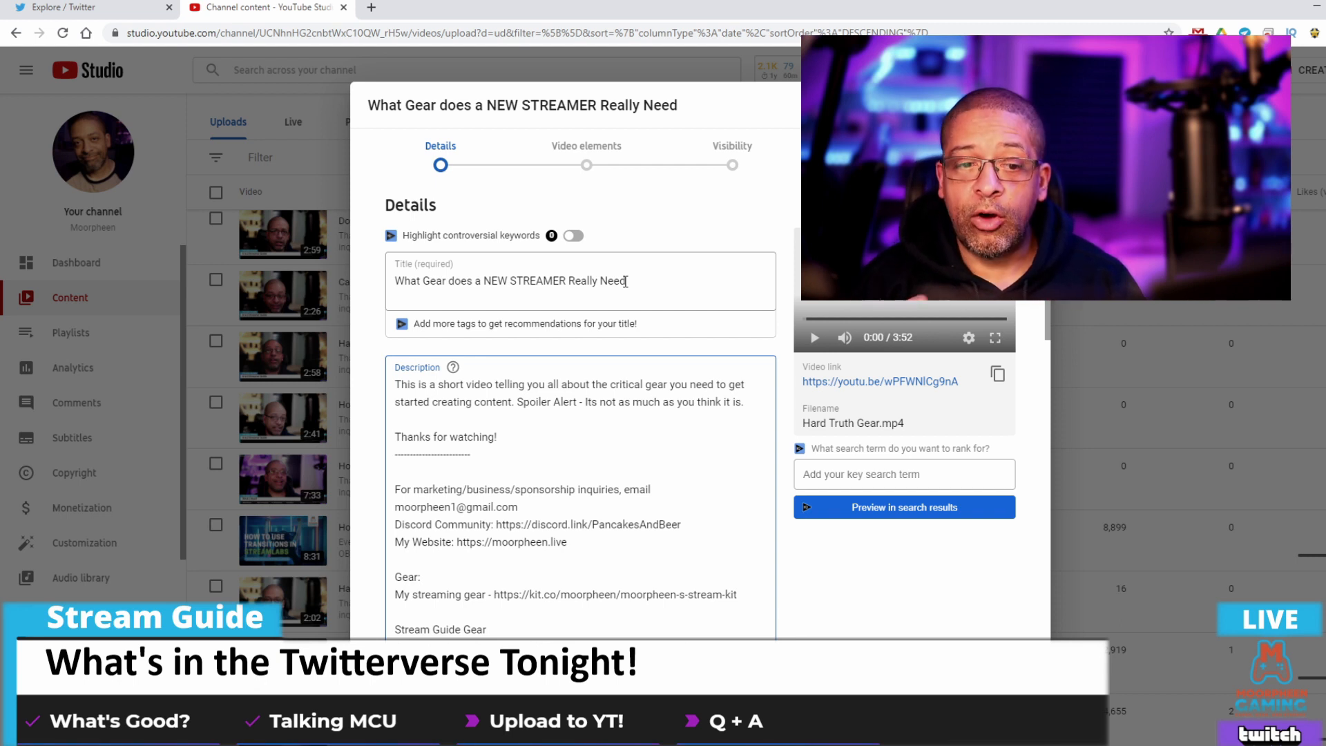
scroll("down", 3)
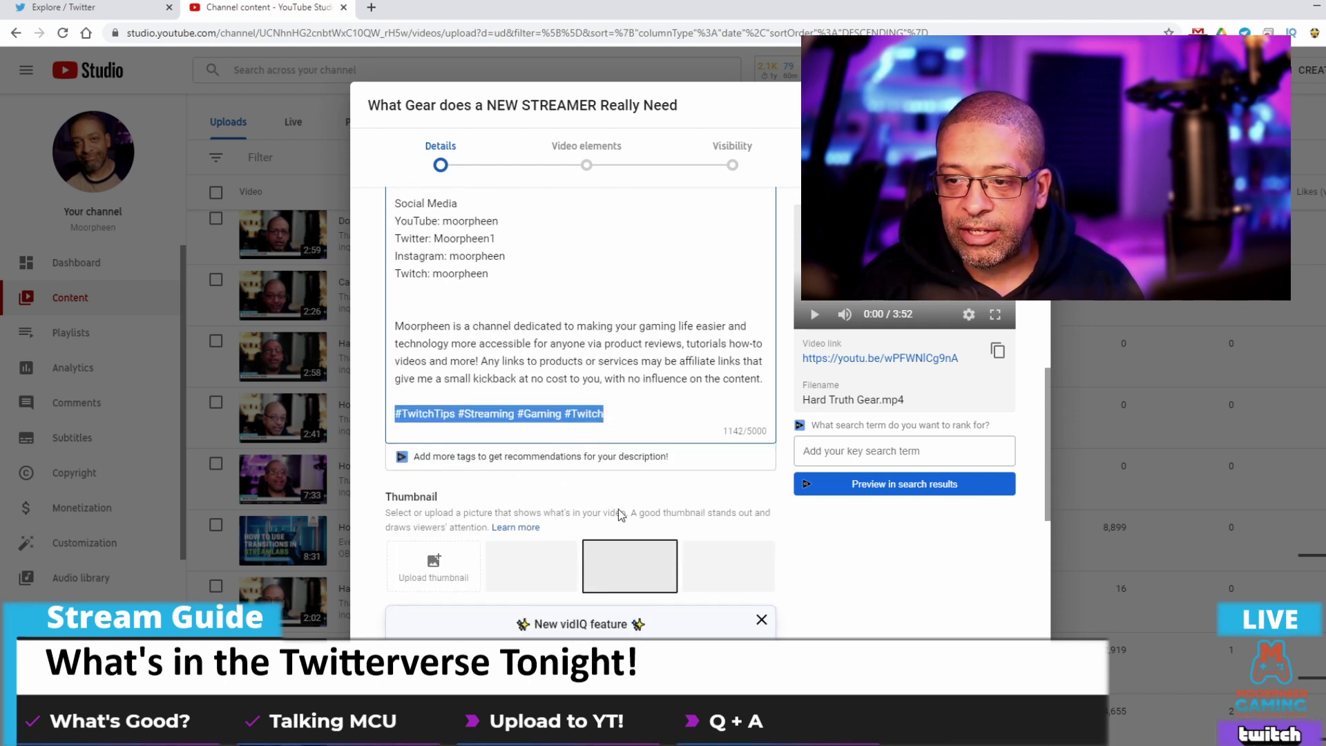
scroll("down", 3)
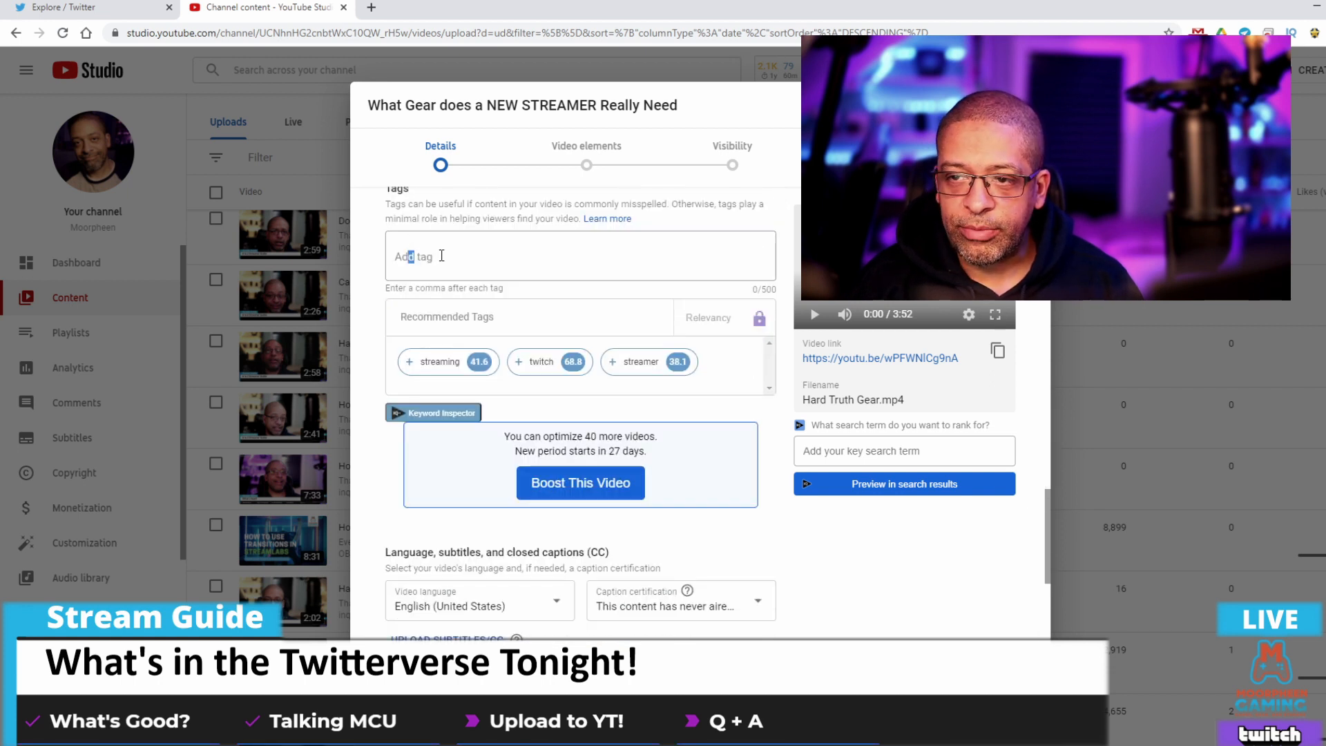
Add tags #TwitchTips, #Streaming, #Gaming, #Twitch, plus more vidIQ-suggested tags
type("#TwitchTips #Streaming #Gaming #Twitch")
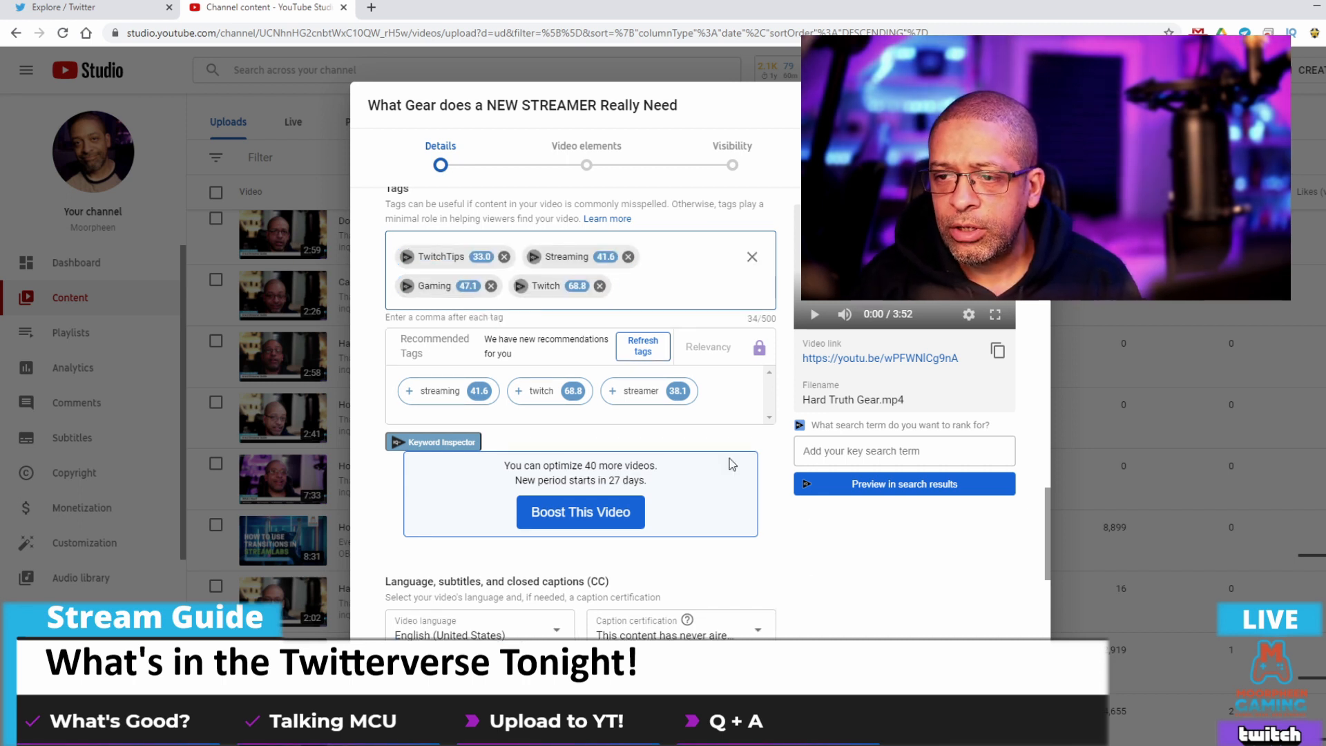
left_click(642, 347)
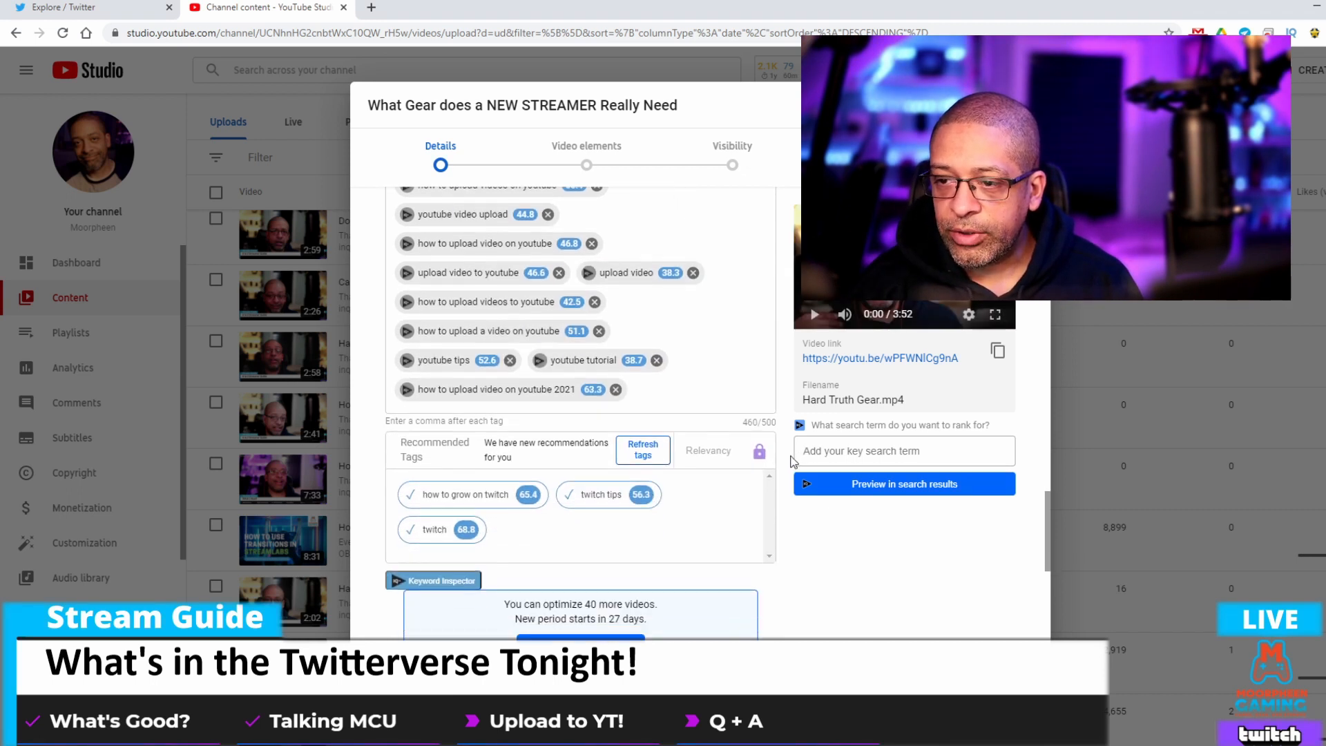
scroll("down", 3)
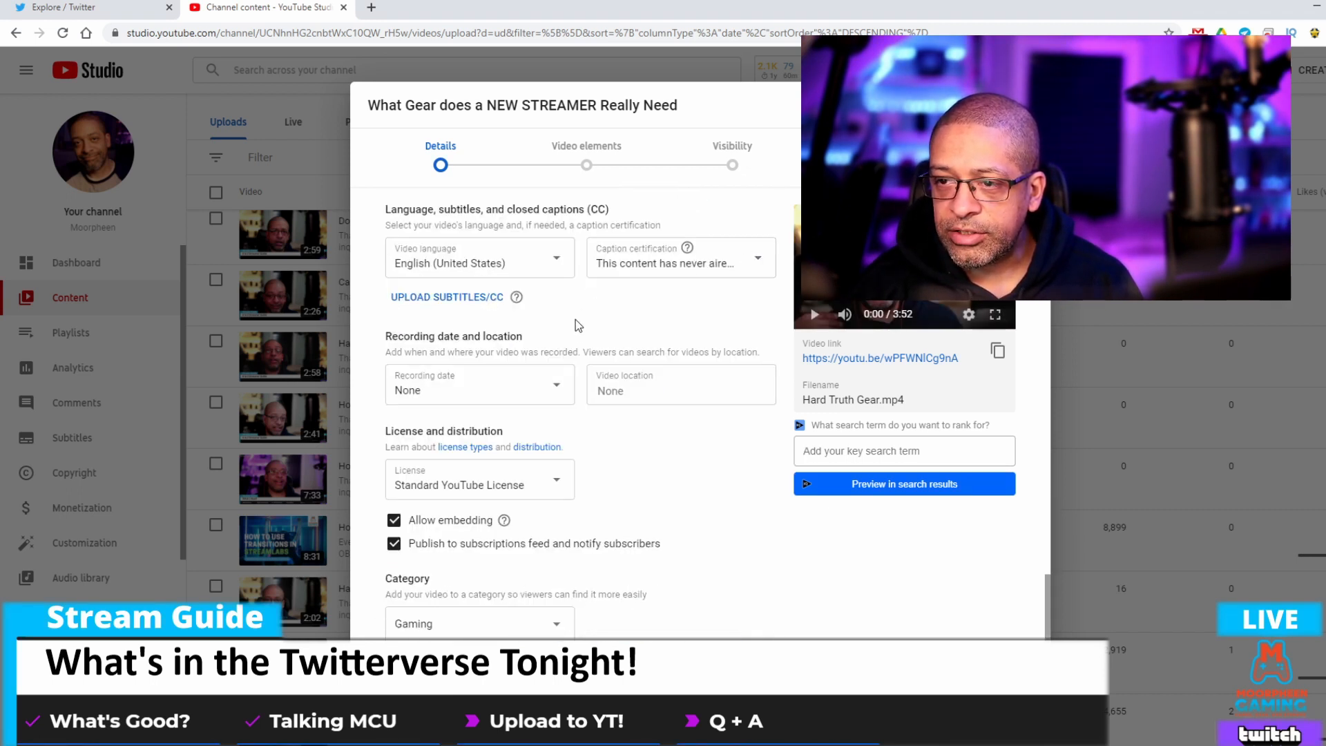
scroll("down", 3)
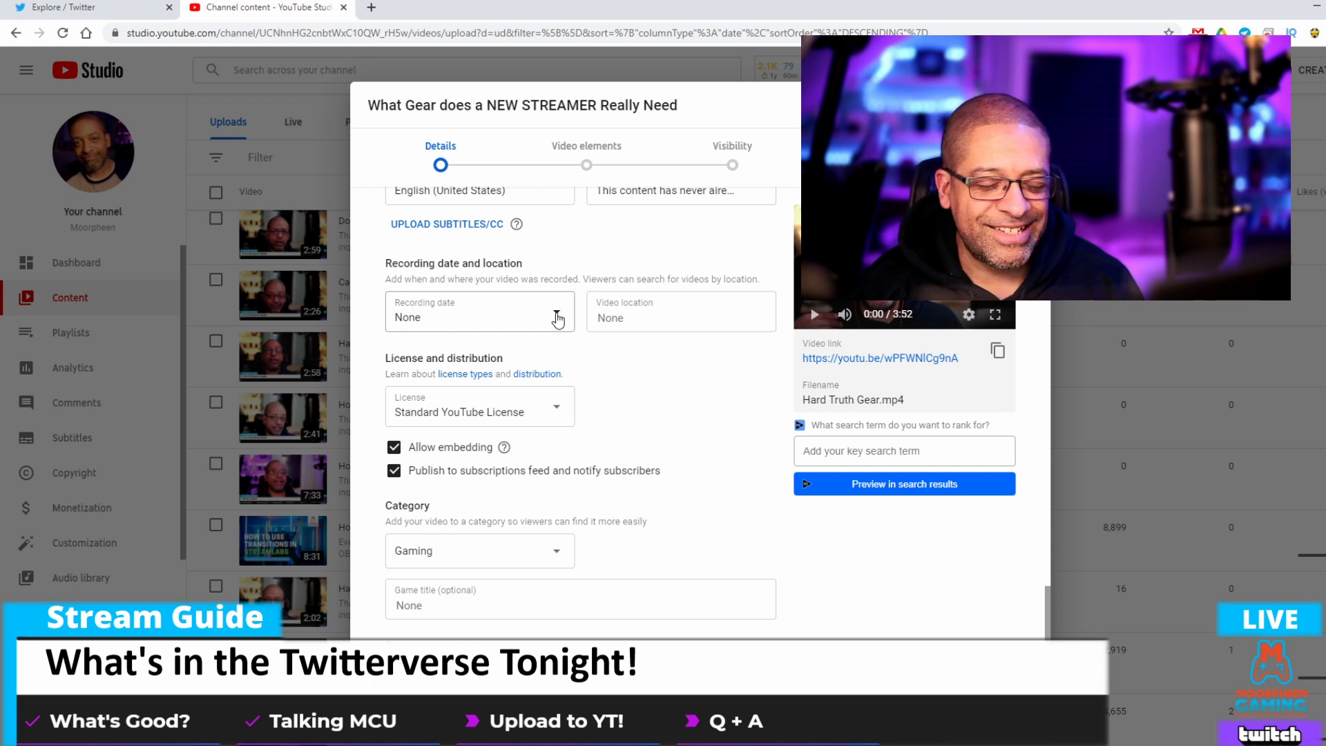
left_click(480, 317)
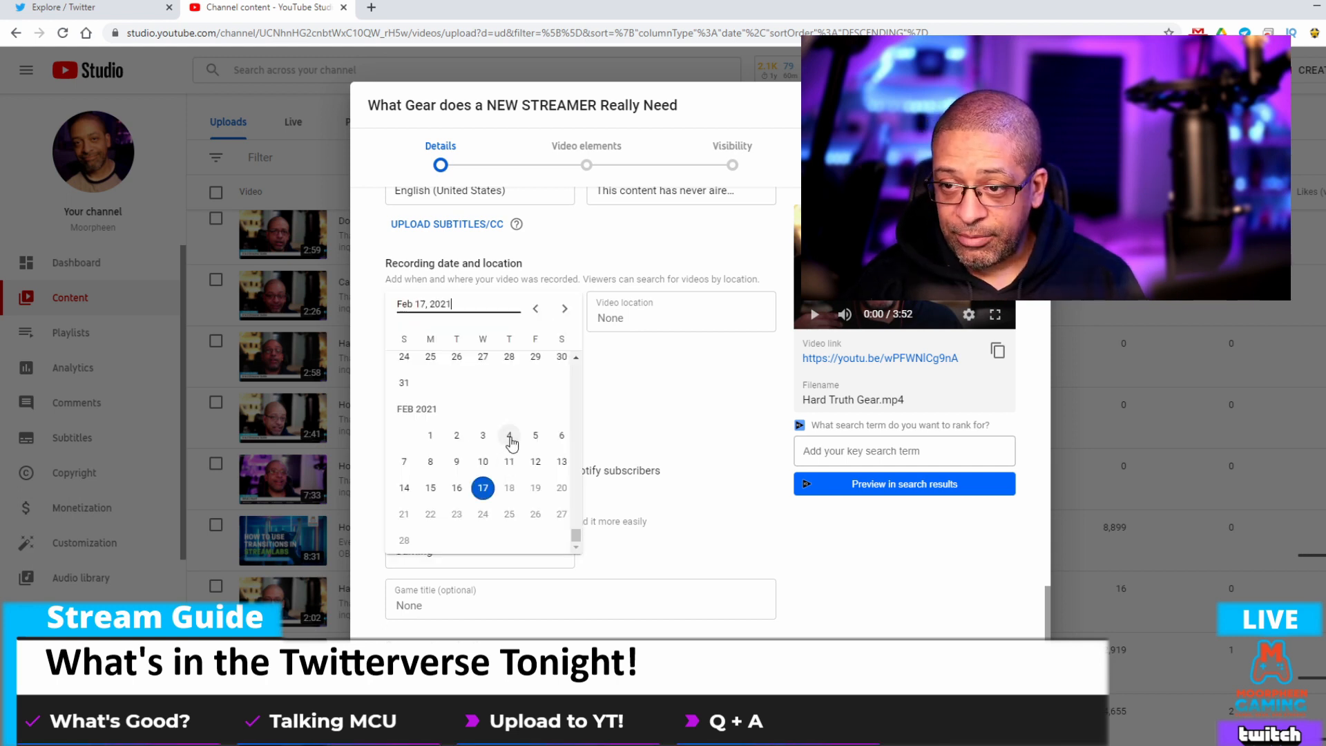
left_click(535, 436)
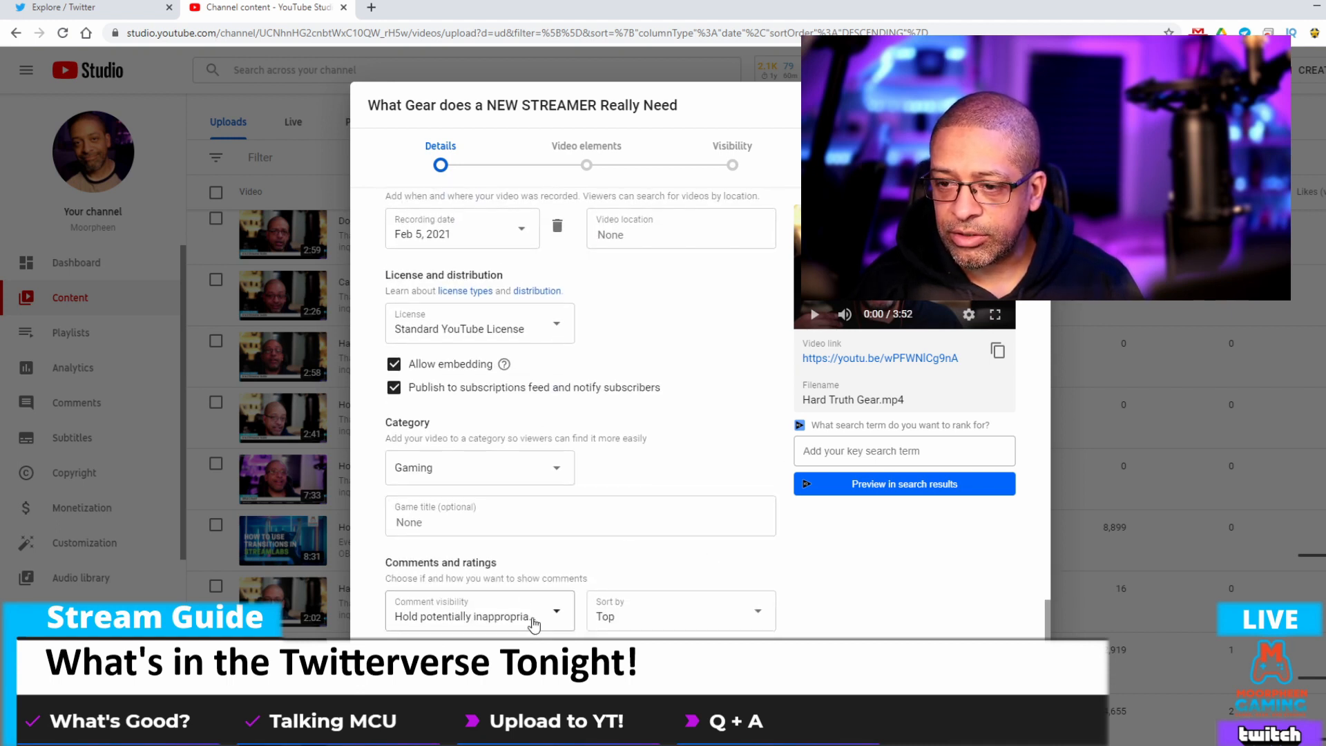
scroll("down", 3)
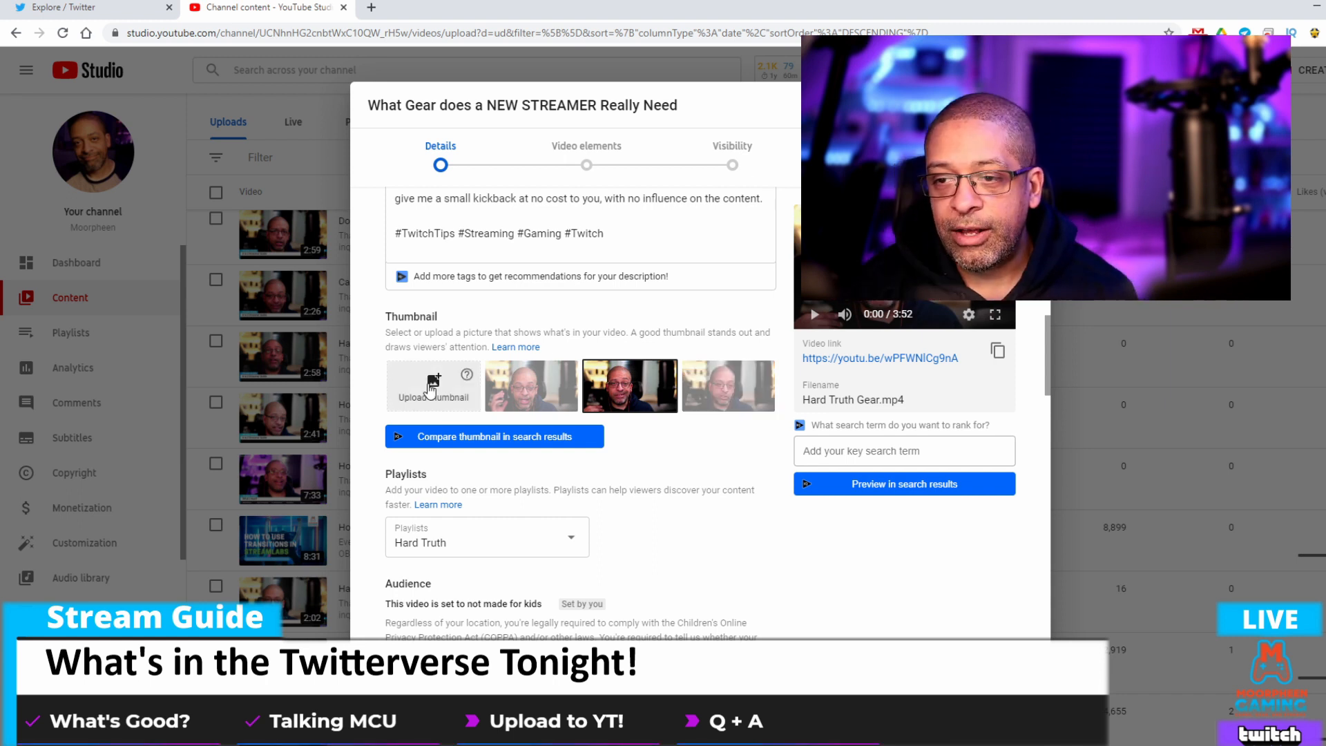
Enter 'how to upload youtube video' as the vidIQ target term and preview search results
type("how to upload youtube video")
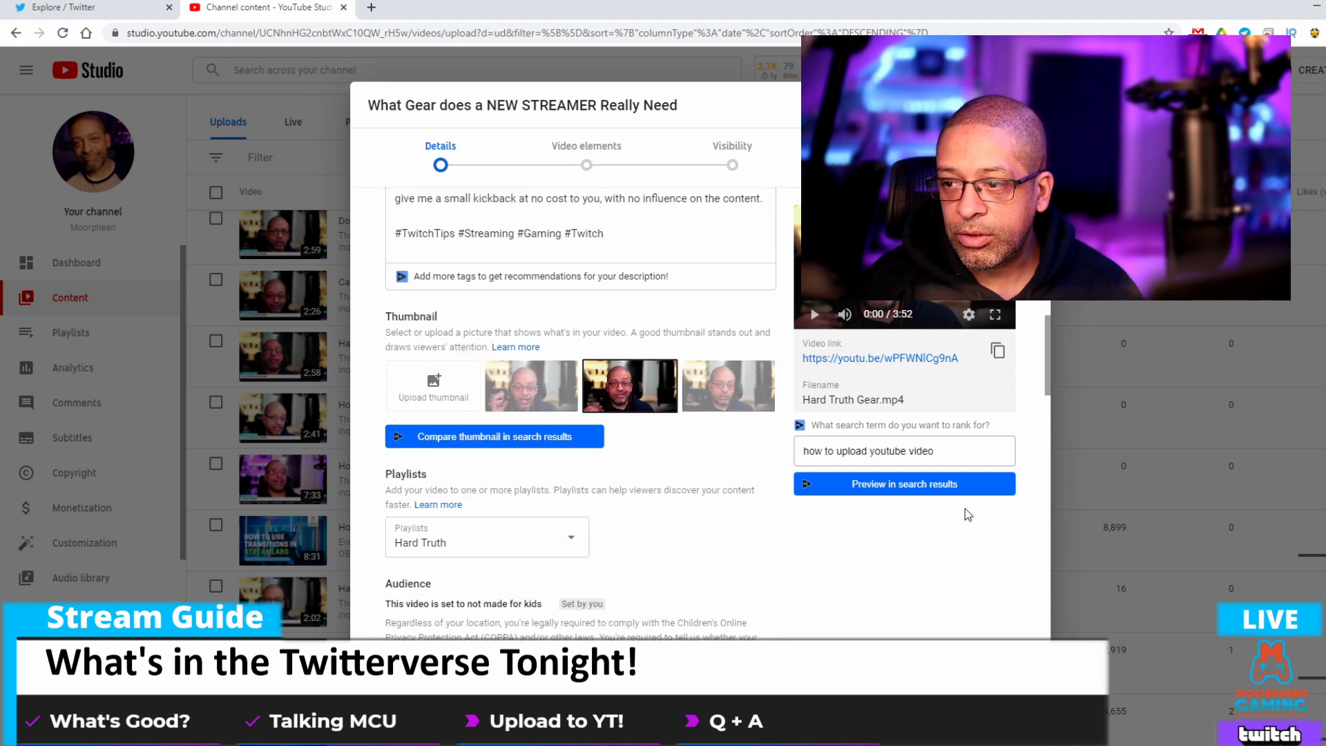
left_click(585, 146)
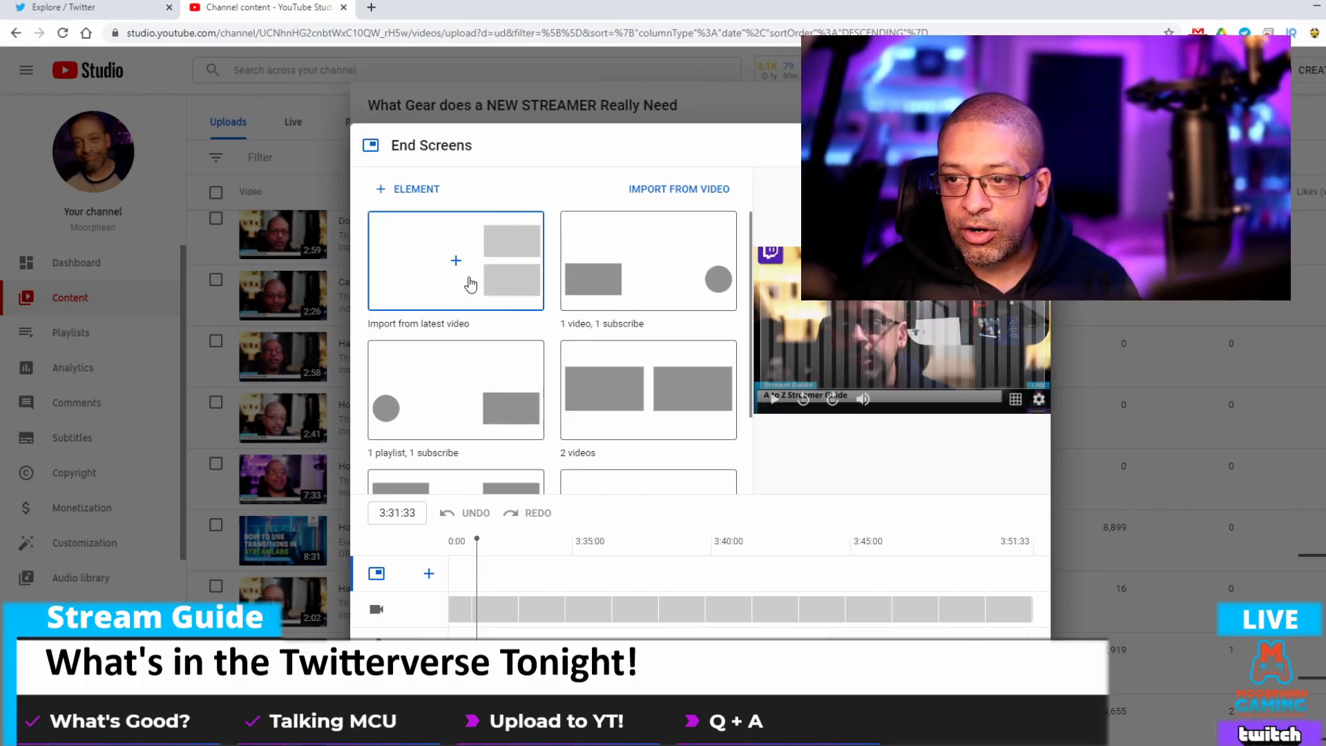
Add a Most recent upload video element and a Stream Guide playlist element
scroll("down", 3)
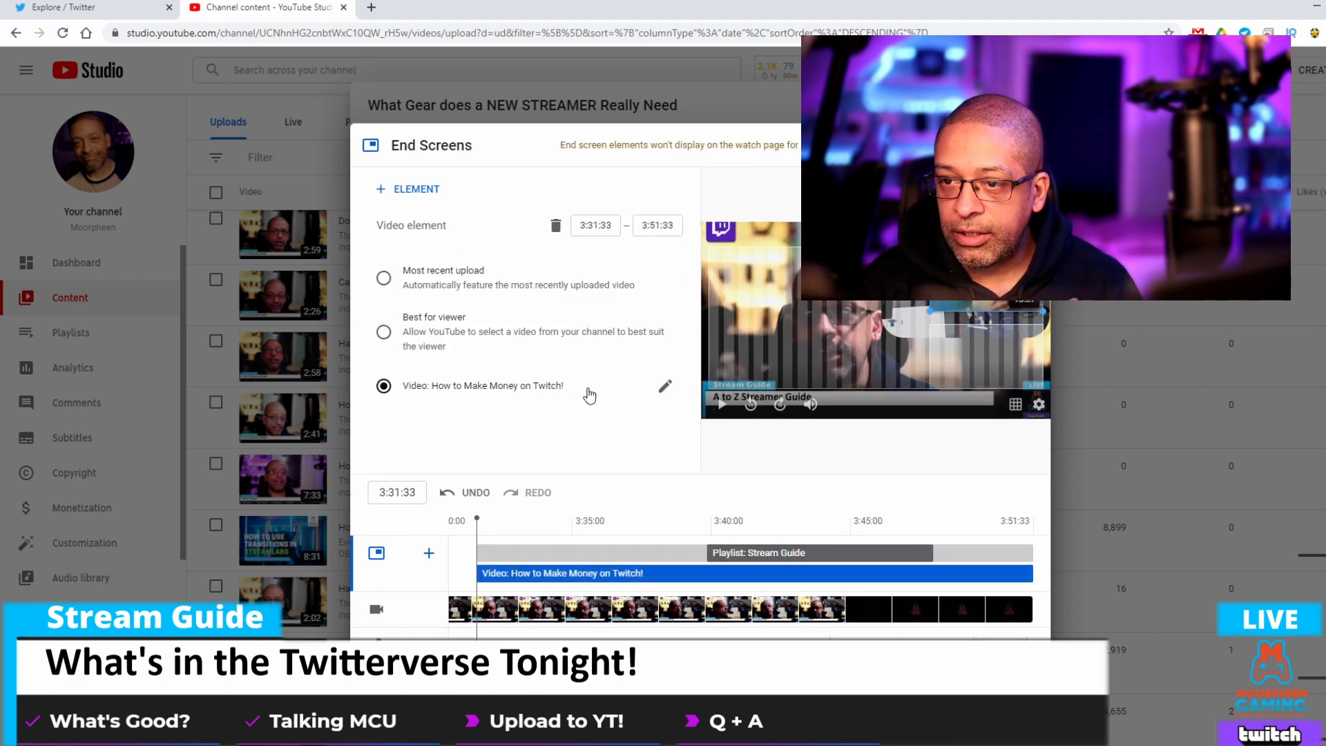
left_click(384, 278)
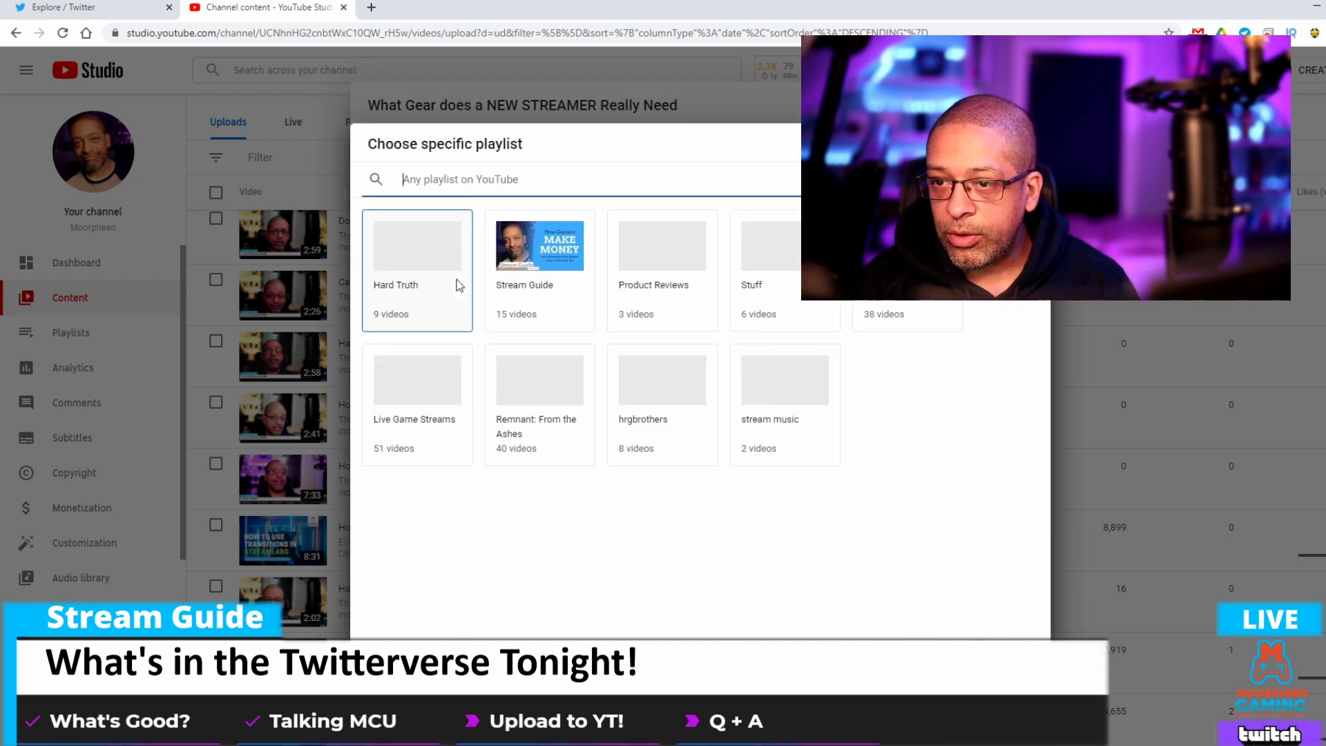
left_click(539, 246)
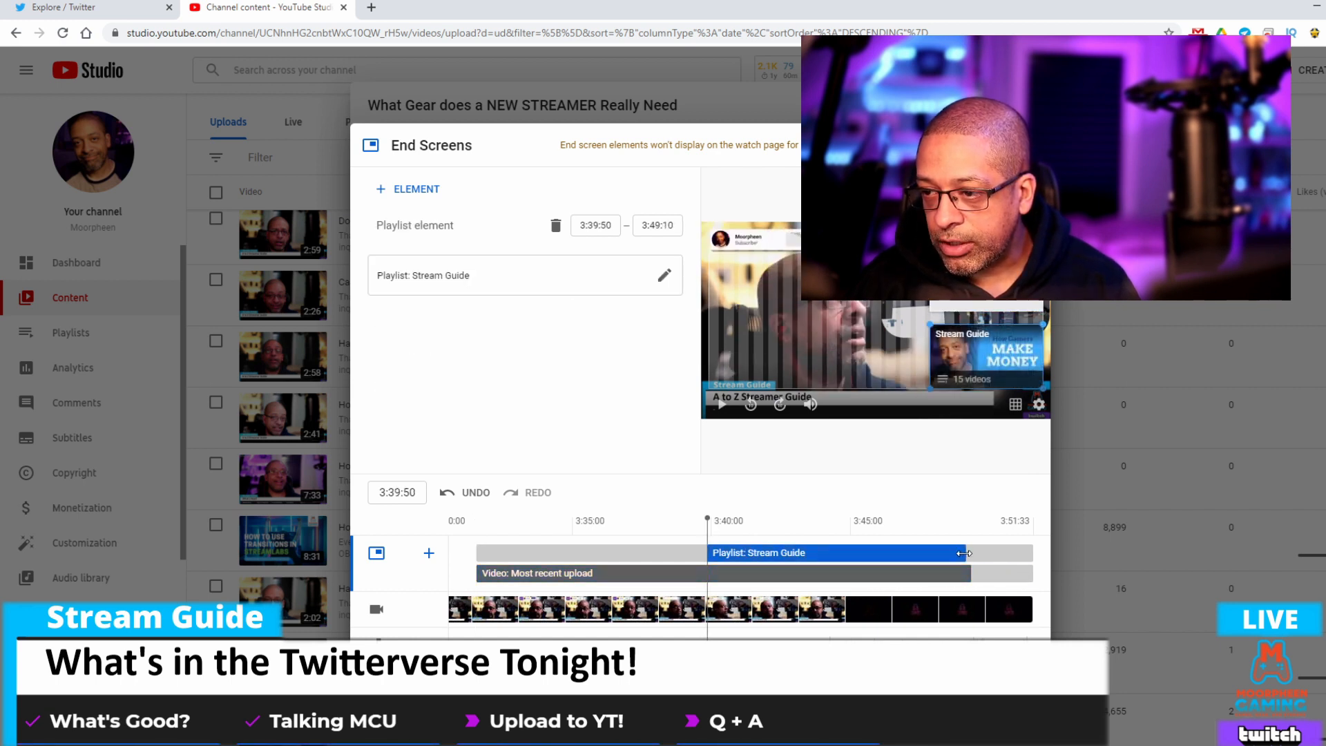
Align the playlist and video element bars over the final seconds and save the end screen
left_click_drag(959, 553, 973, 553)
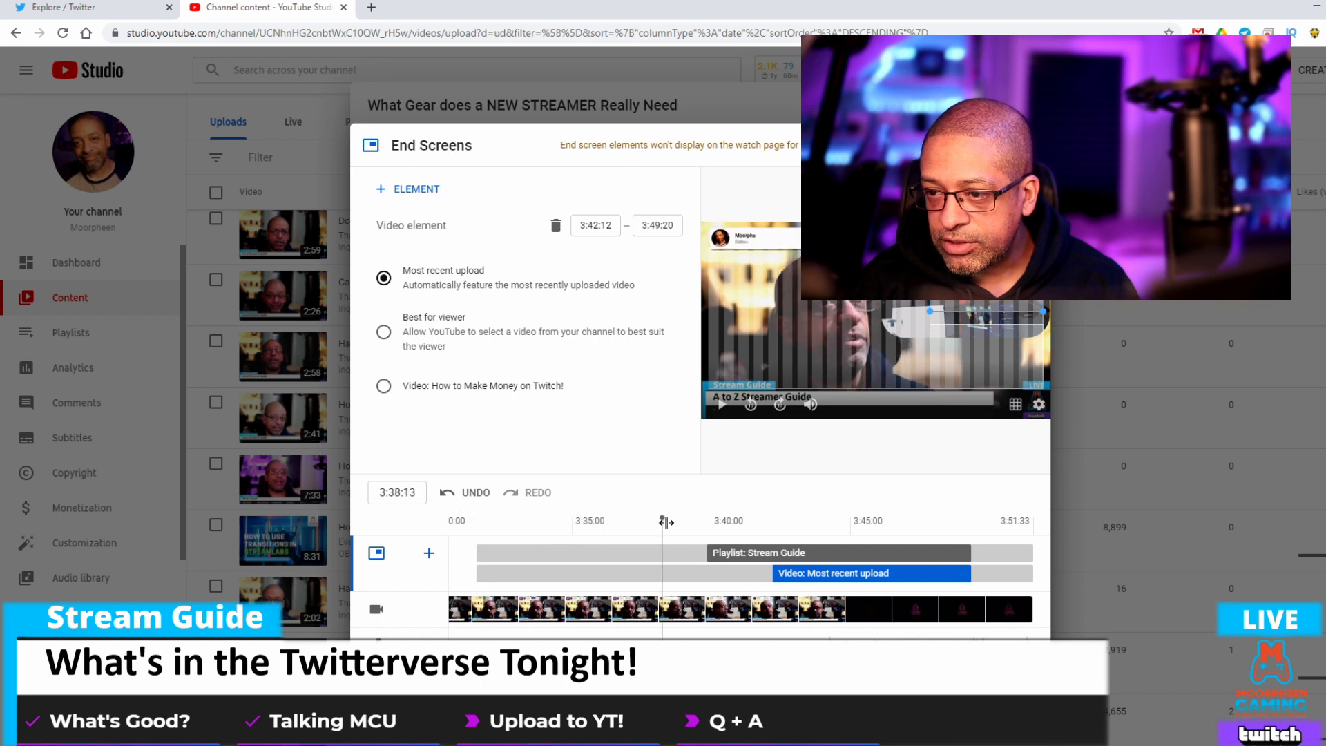
left_click_drag(662, 520, 787, 520)
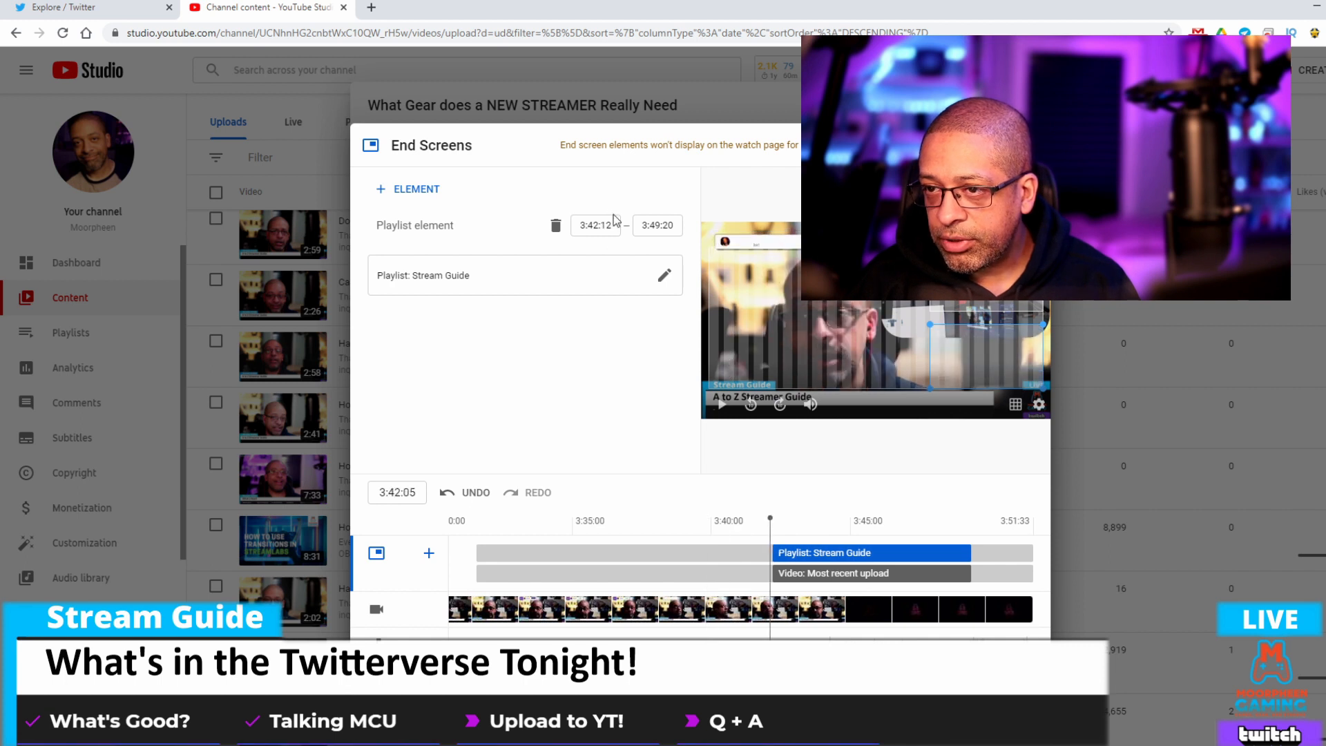
mouse_move(690, 254)
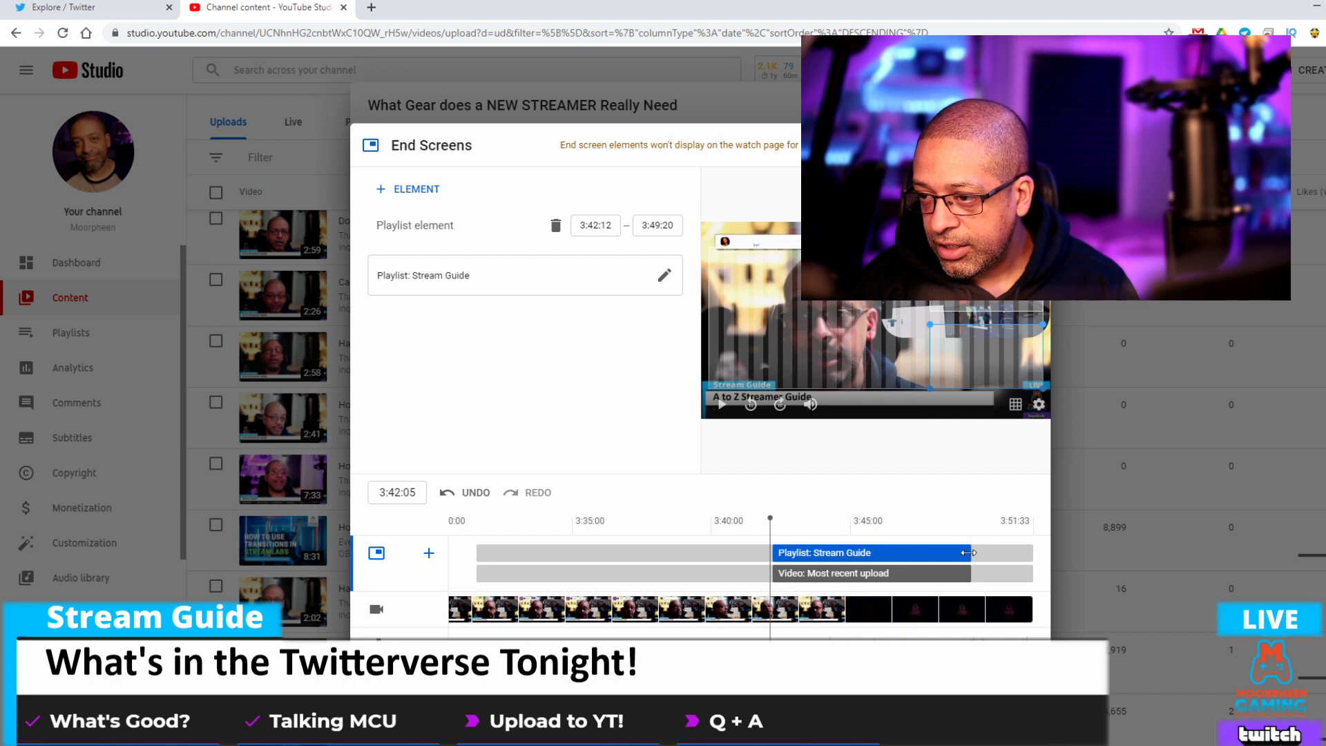
left_click_drag(967, 552, 967, 573)
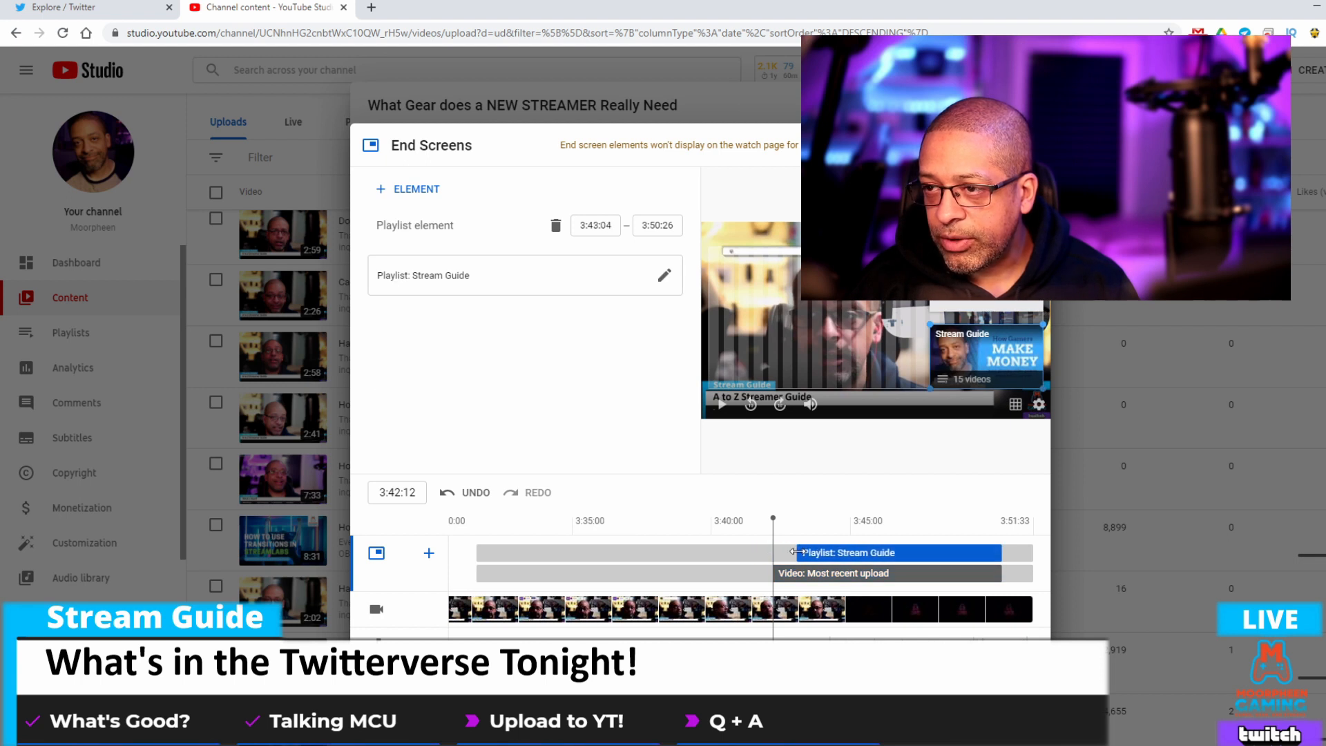
left_click(854, 572)
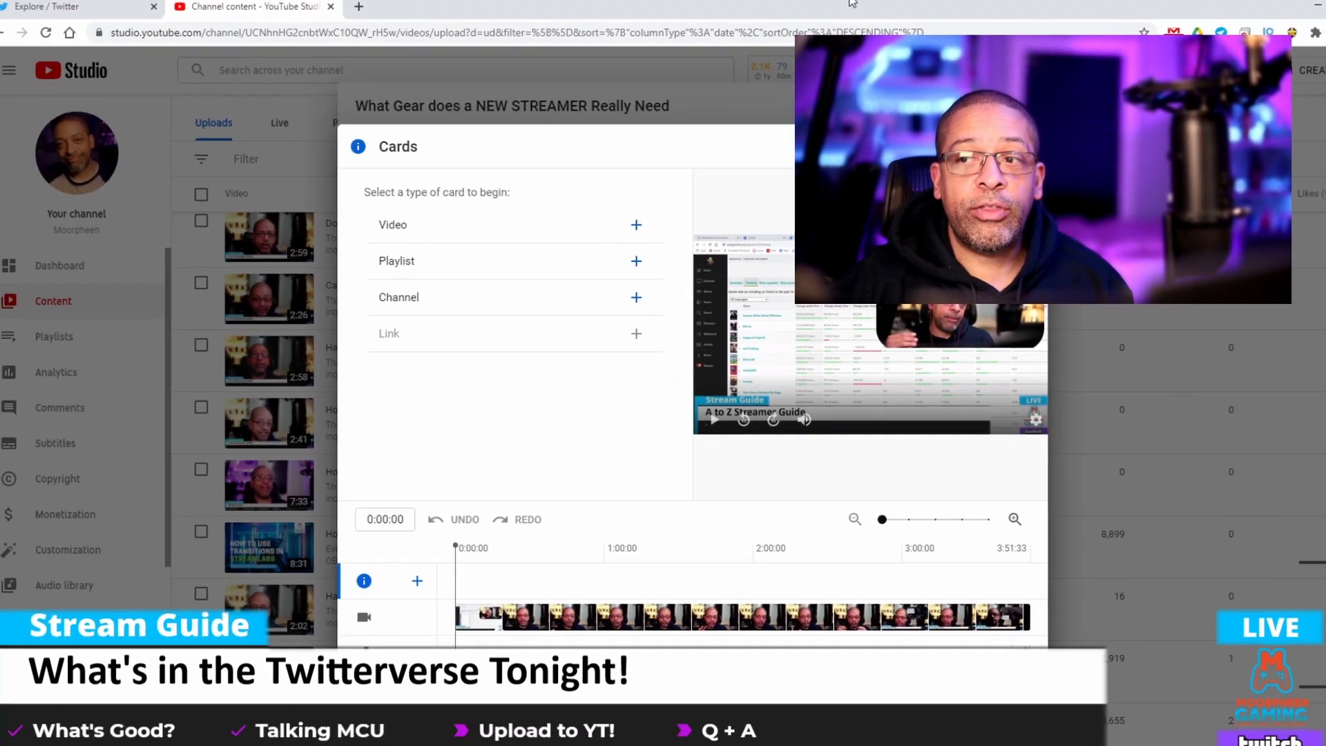
Add a video card for 'How to Make Content for YouTube and Twitch' and move it later
left_click(636, 225)
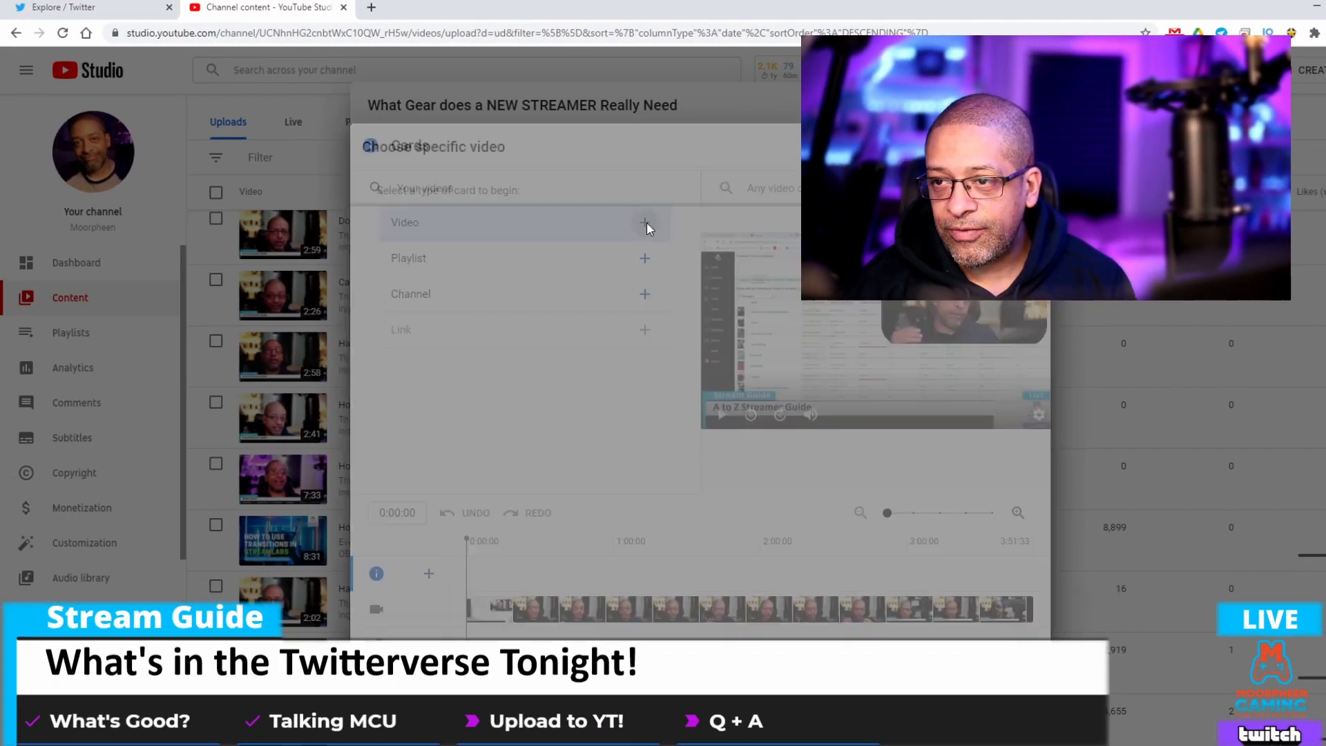
left_click(644, 223)
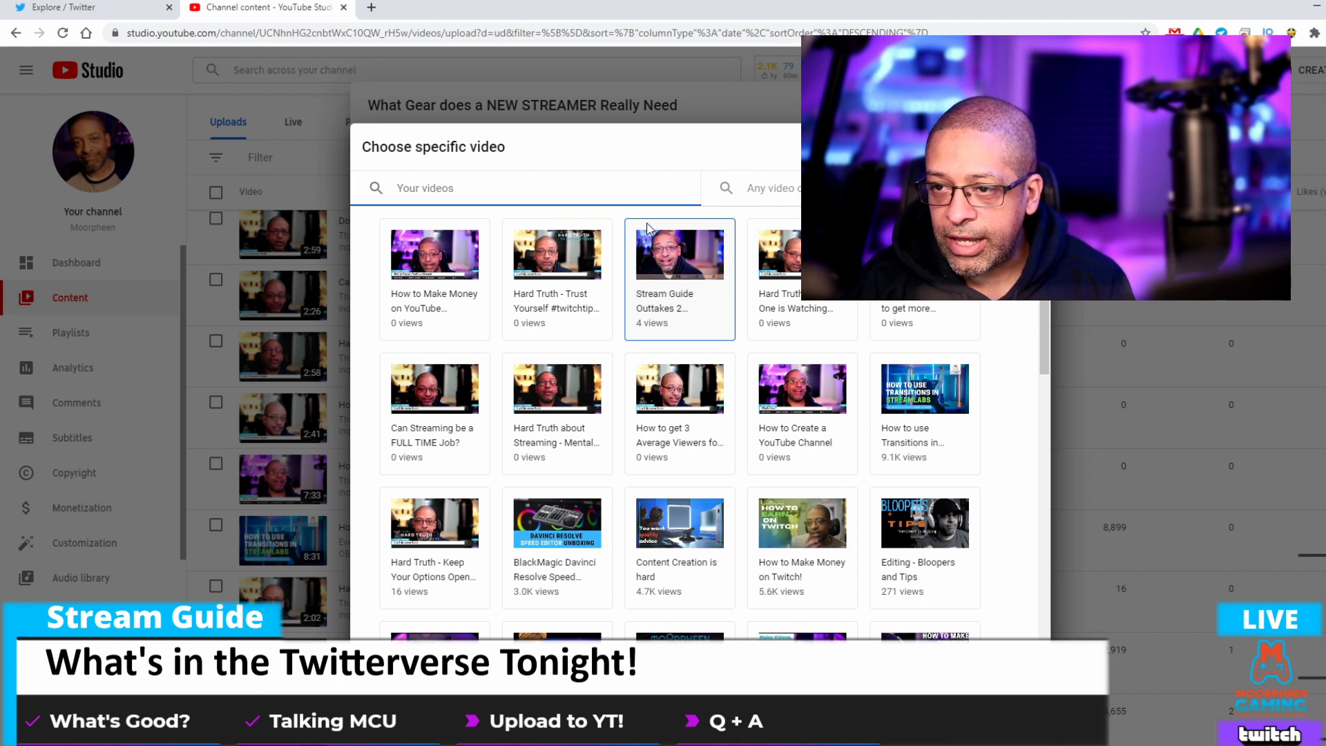
scroll("down", 3)
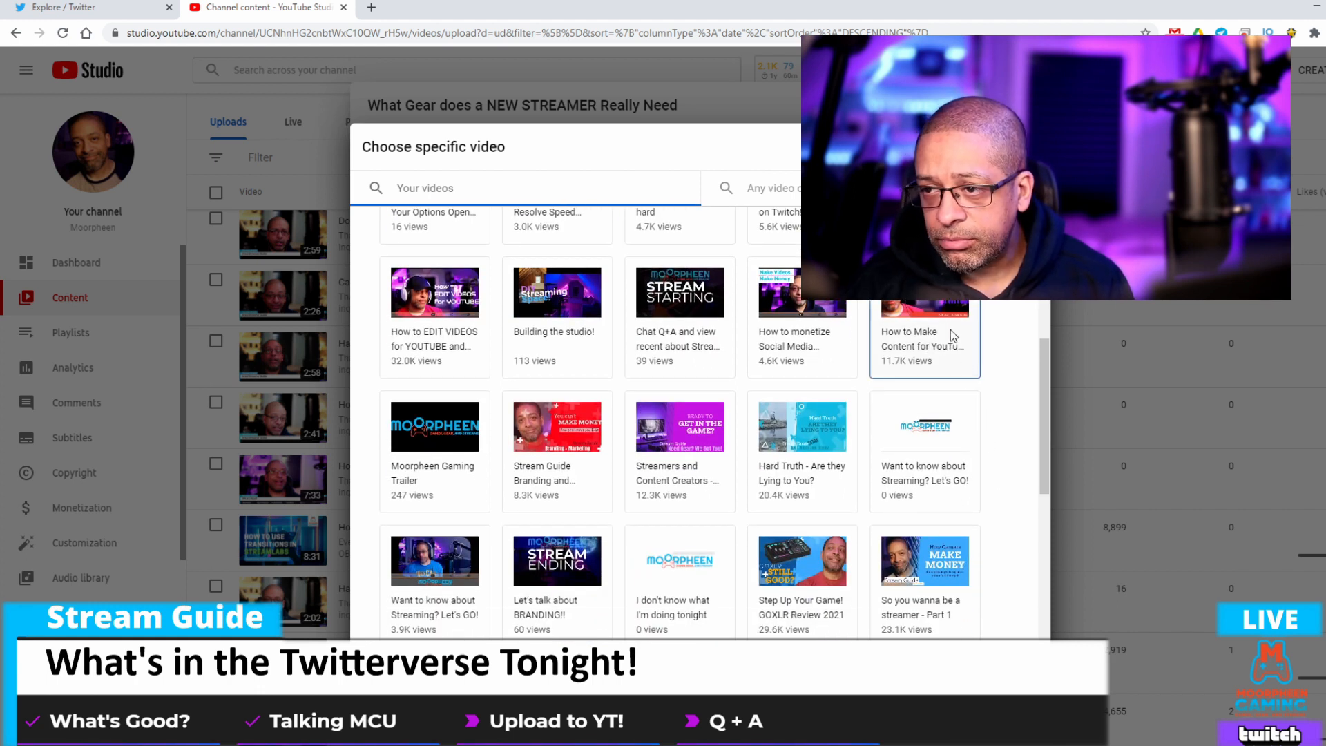
left_click(922, 339)
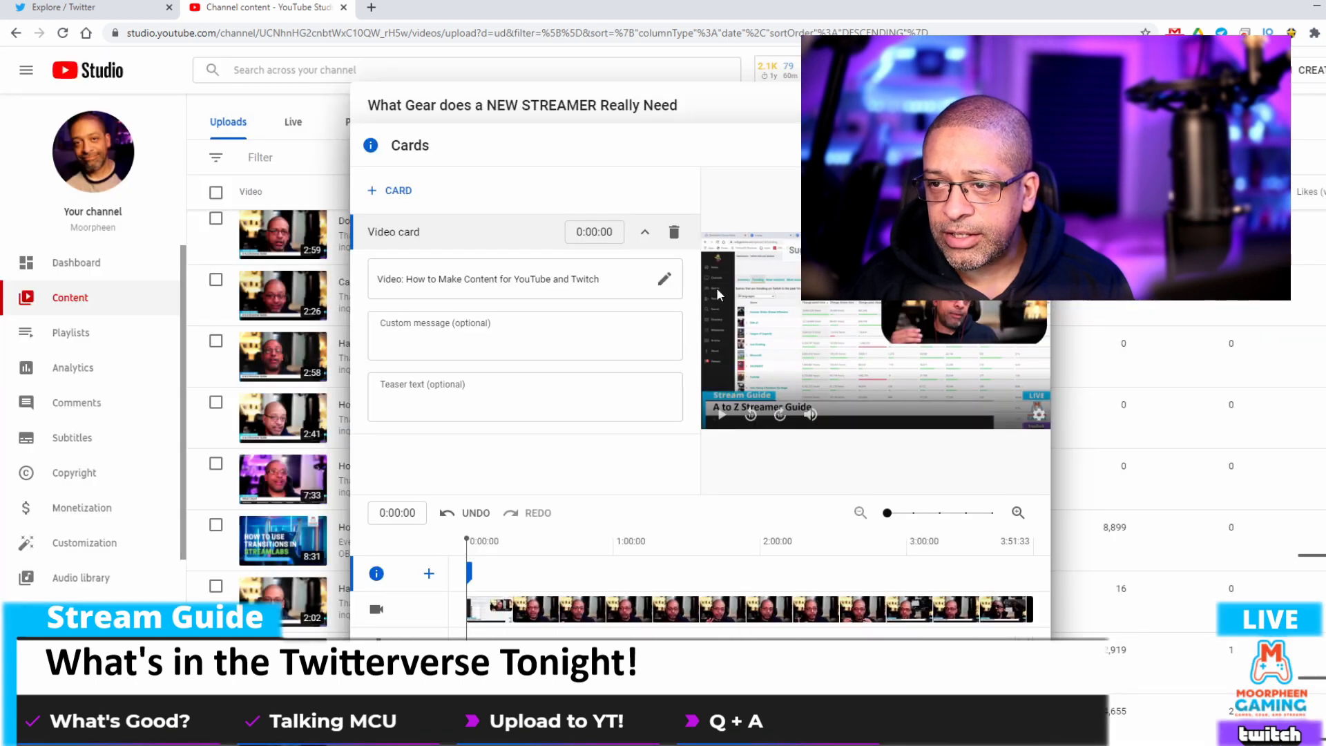
left_click_drag(466, 572, 542, 572)
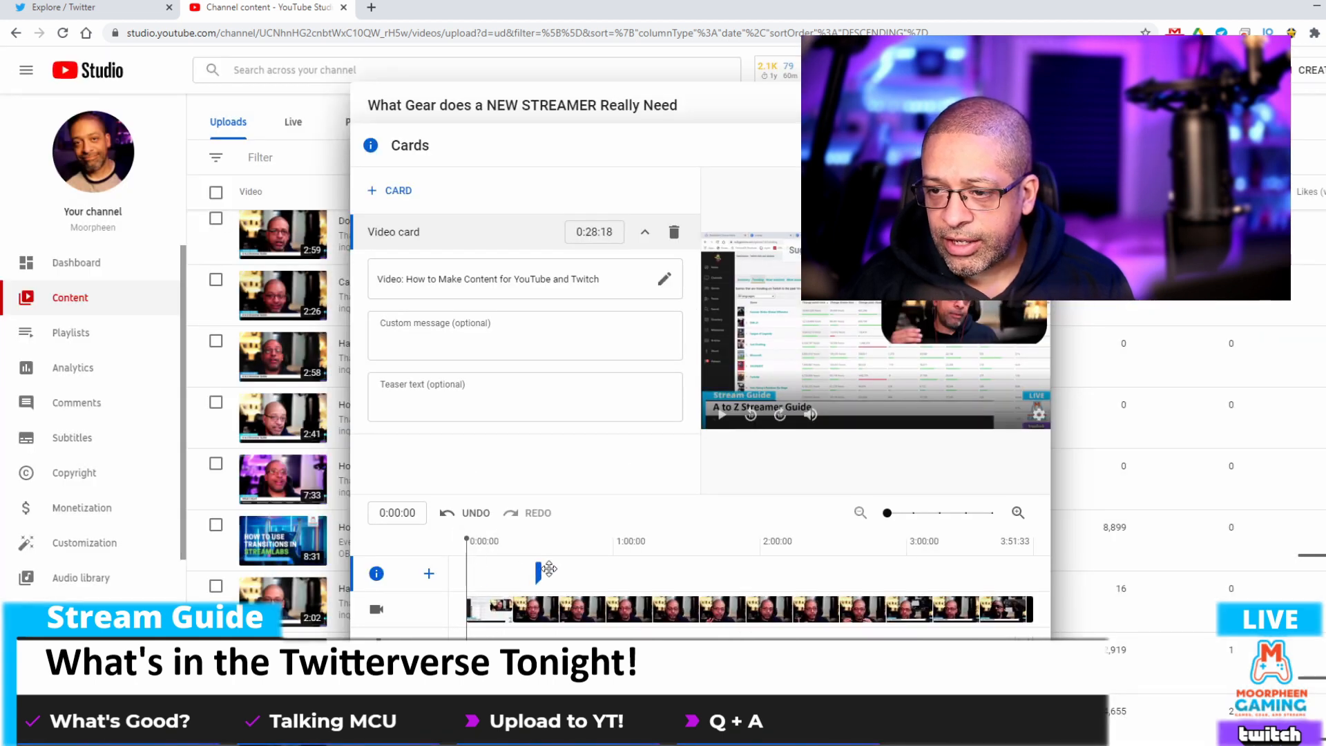
left_click_drag(541, 571, 654, 573)
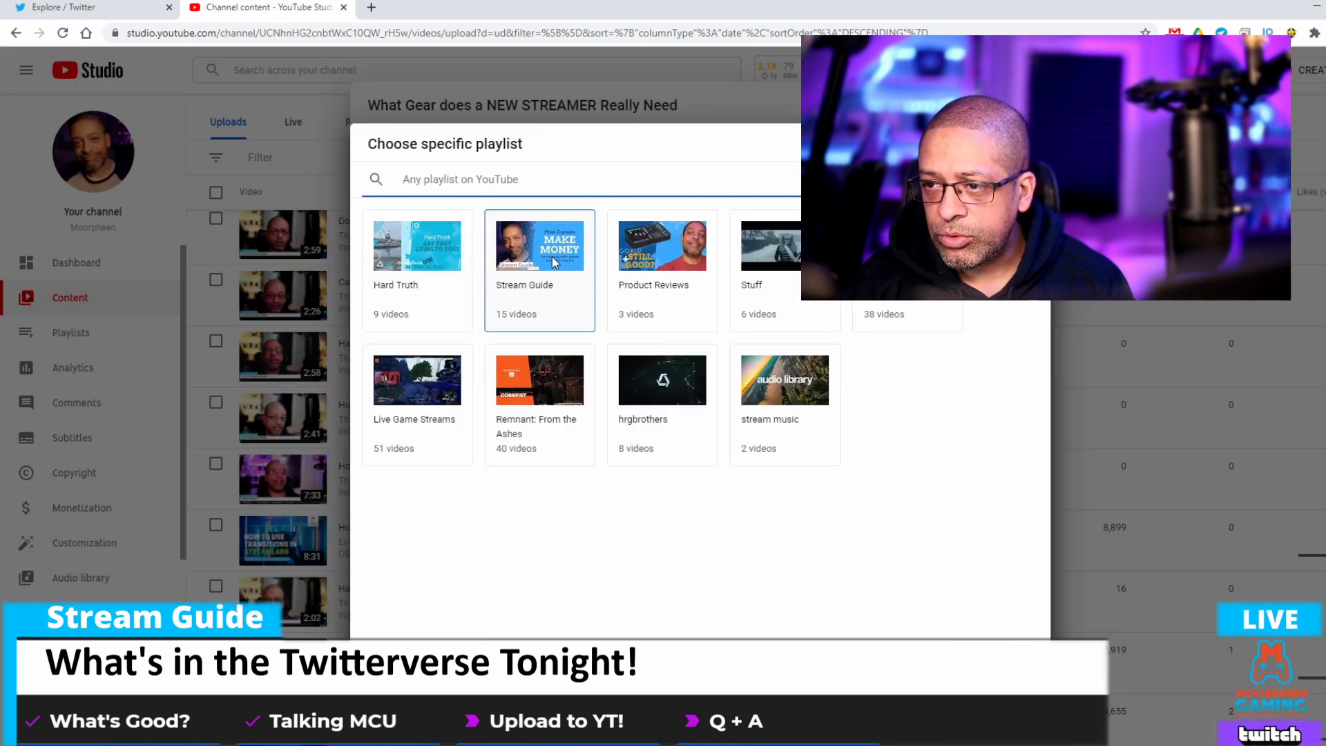
Add a Stream Guide playlist card, review its details, and save both cards
left_click(538, 245)
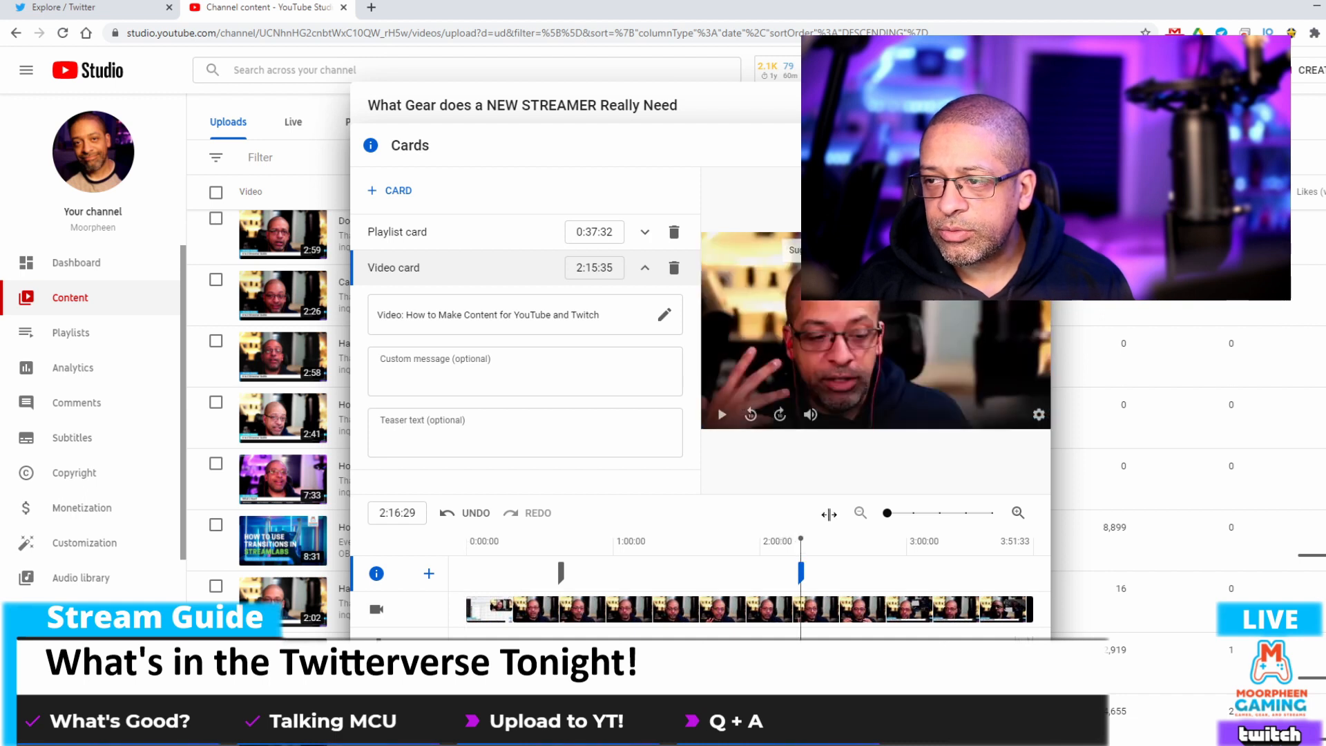
left_click(645, 232)
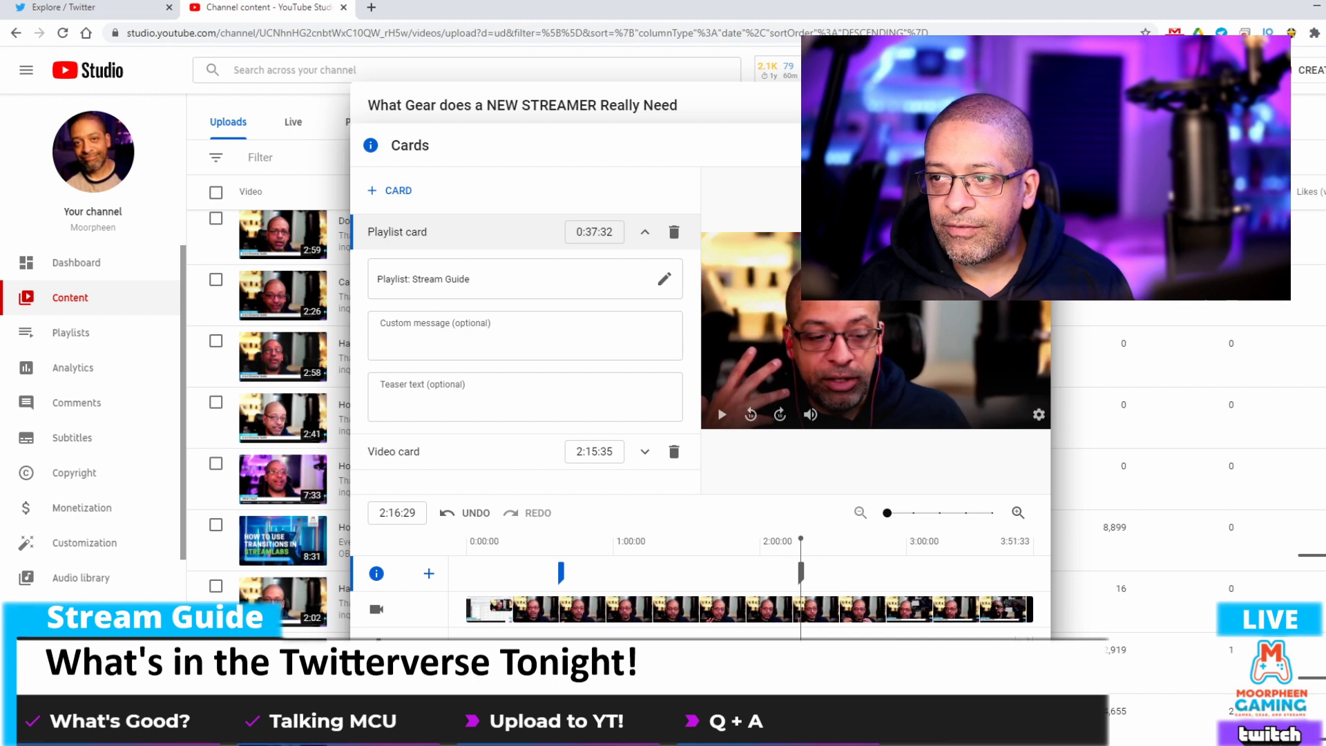
left_click(369, 144)
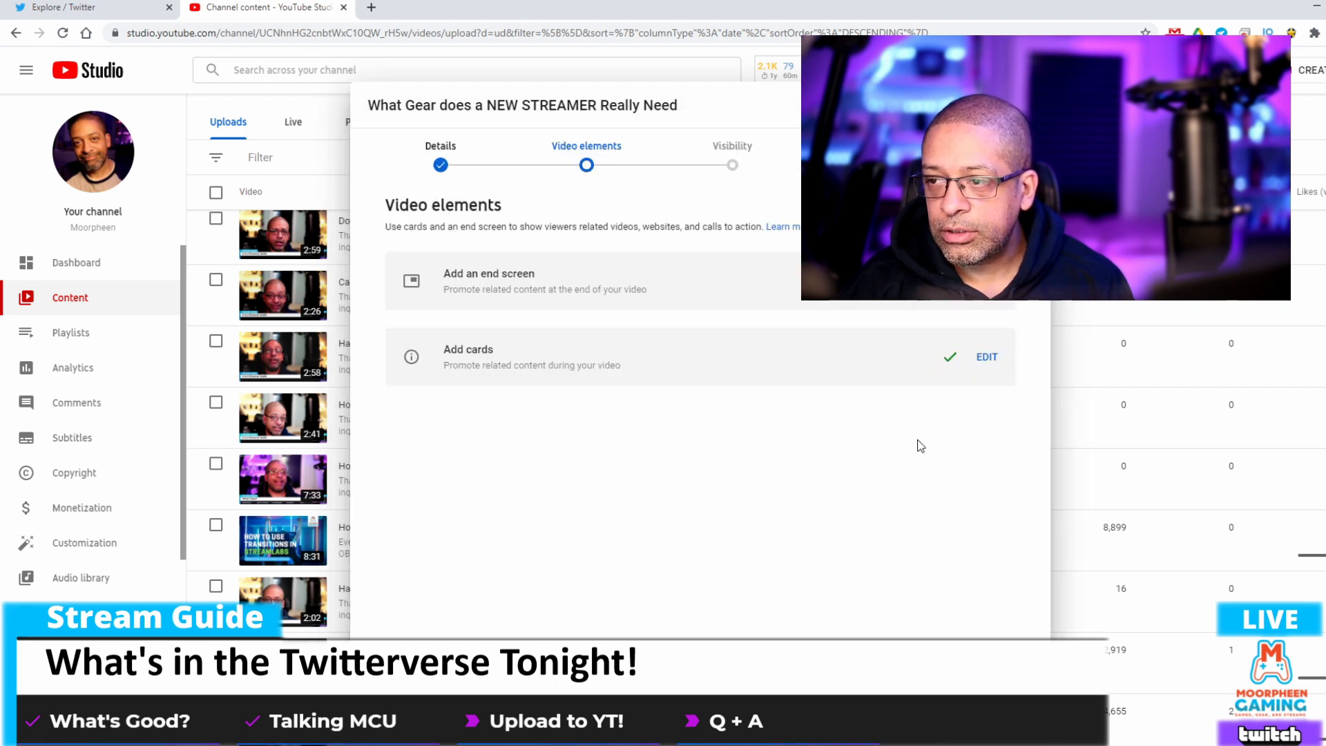
Schedule the video to publish on Mar 9, 2021 at a chosen time
left_click(731, 165)
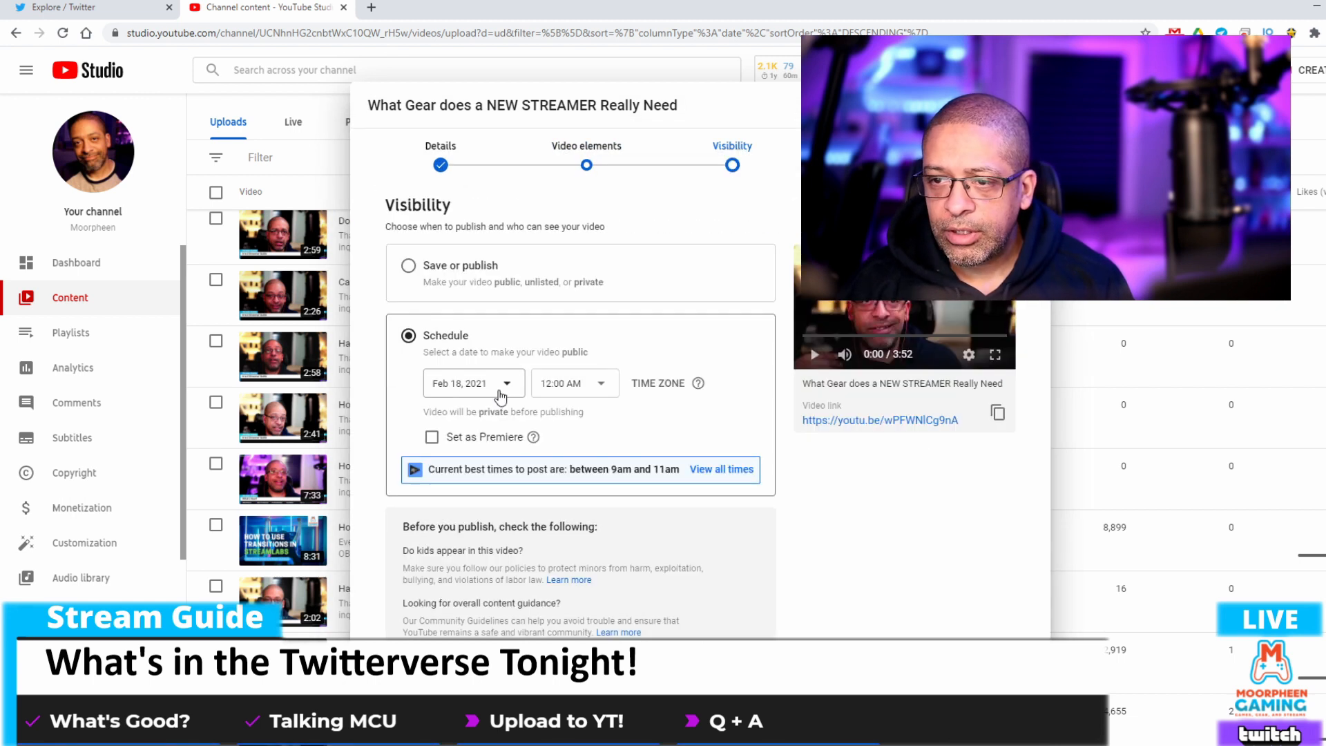
left_click(472, 383)
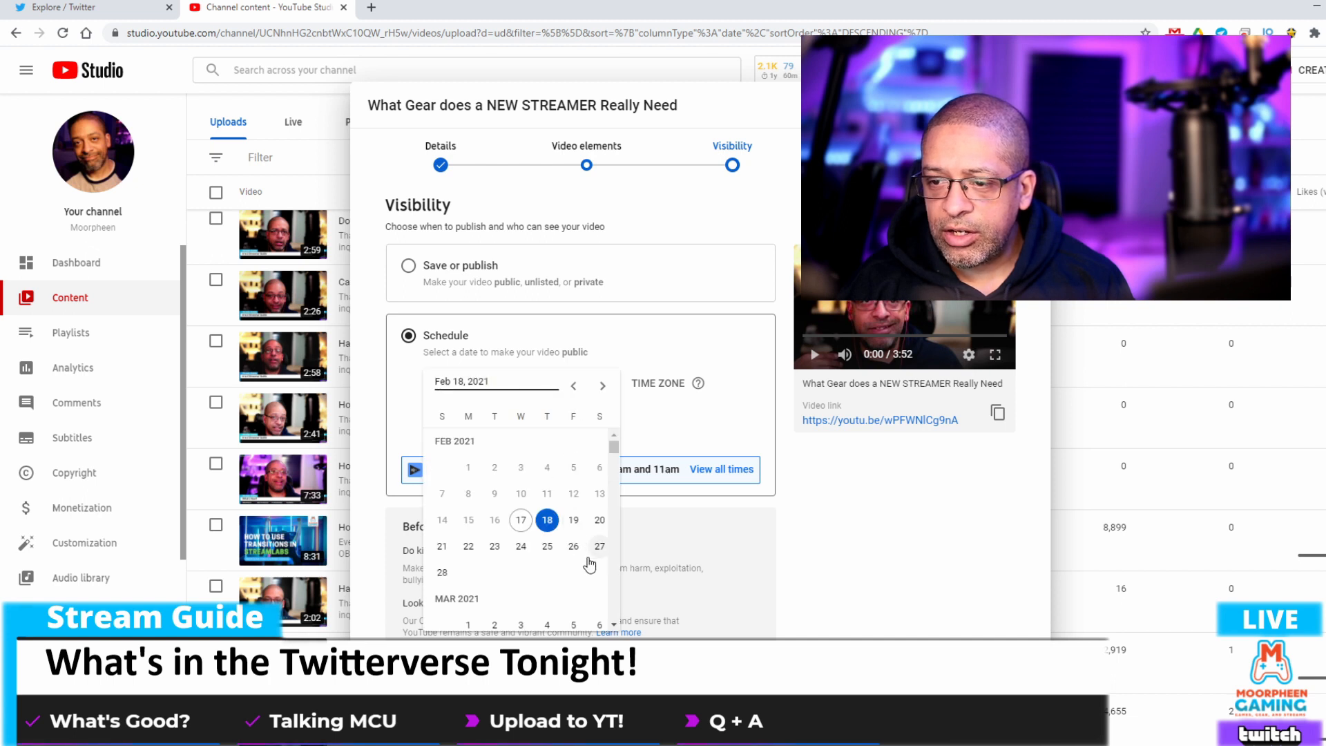
scroll("down", 3)
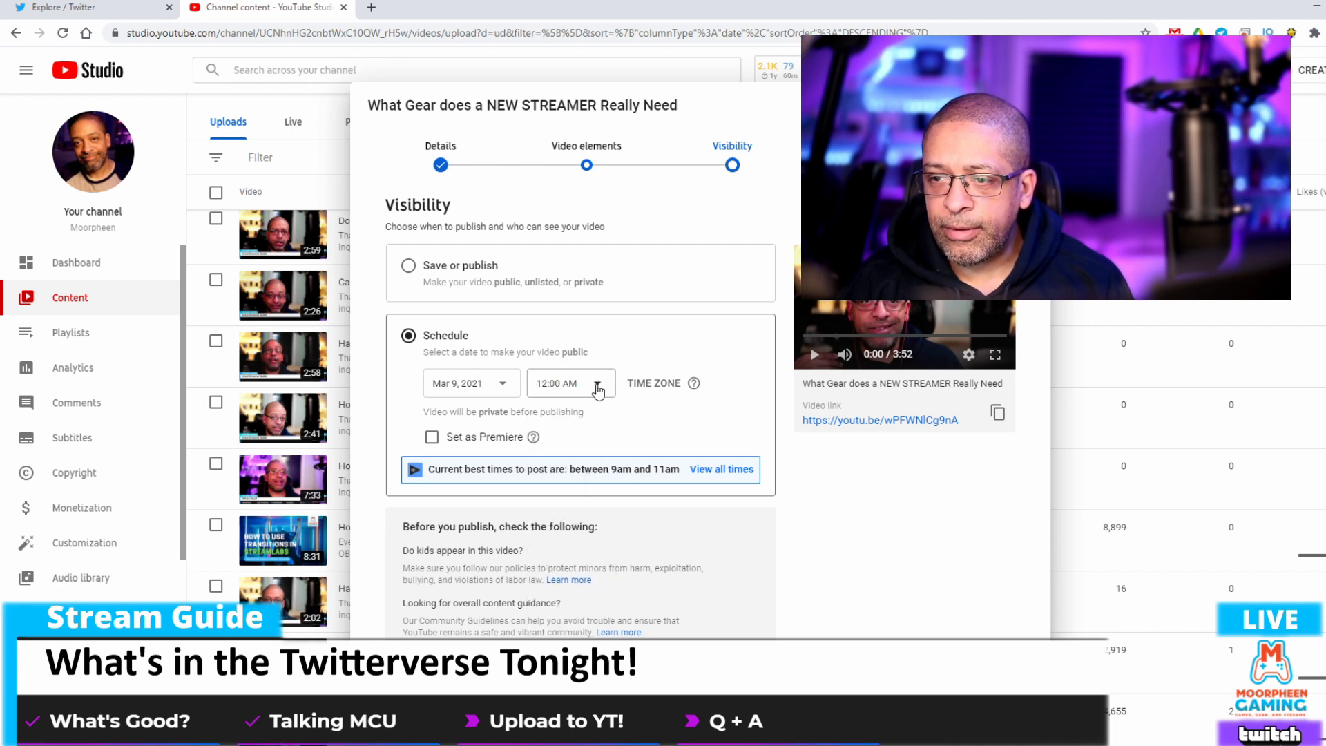
left_click(571, 384)
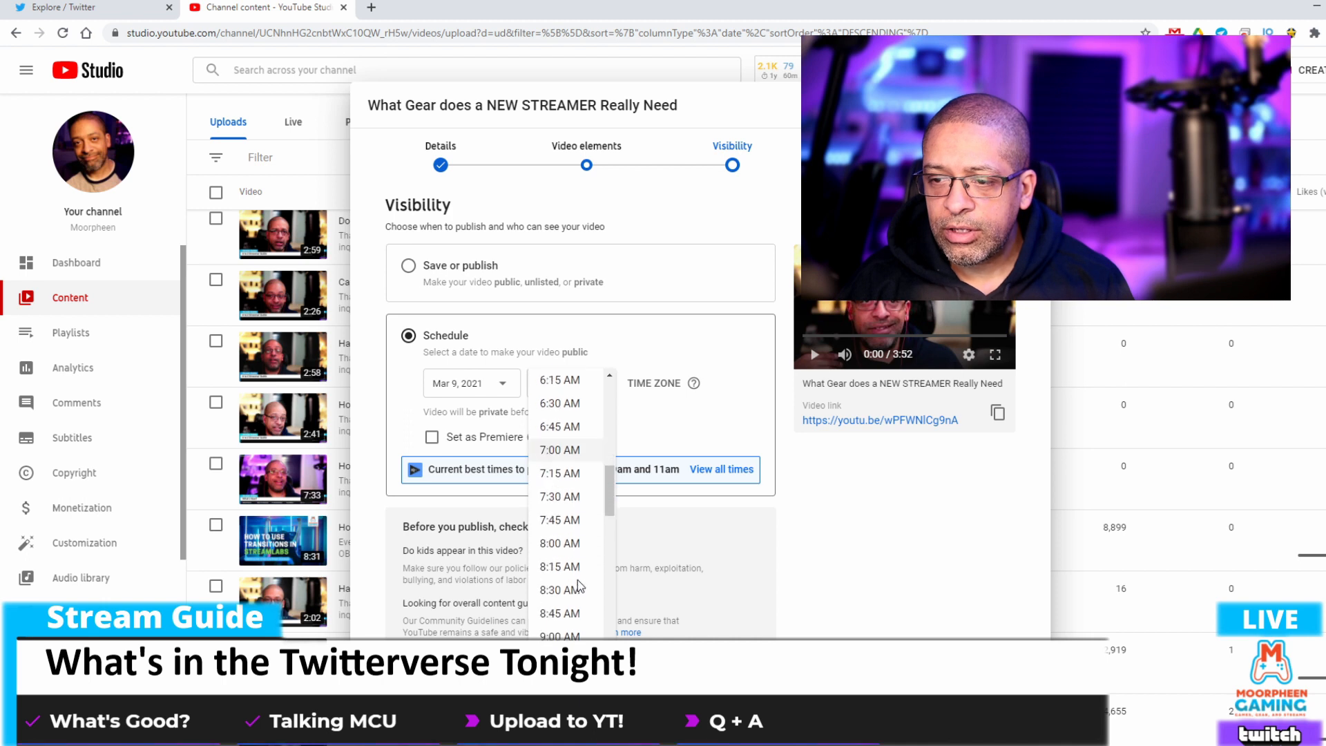
left_click(558, 613)
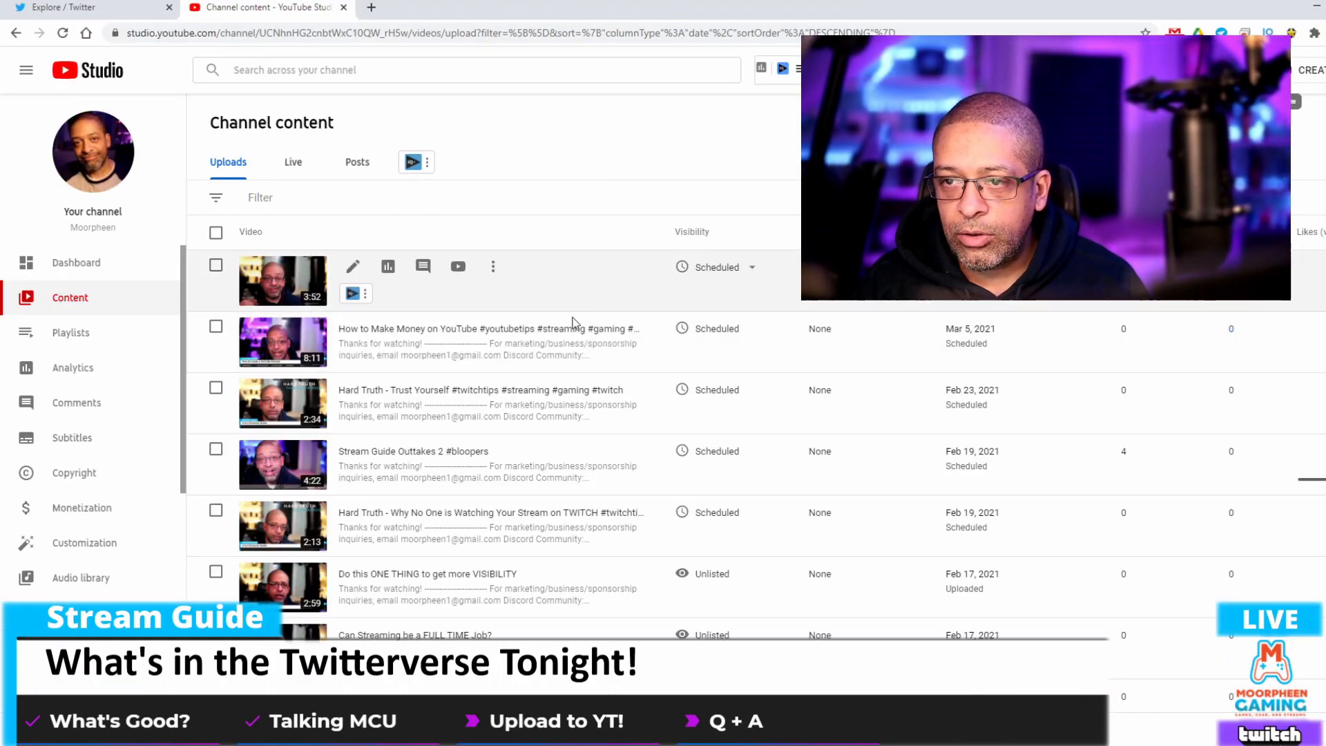
mouse_move(352, 267)
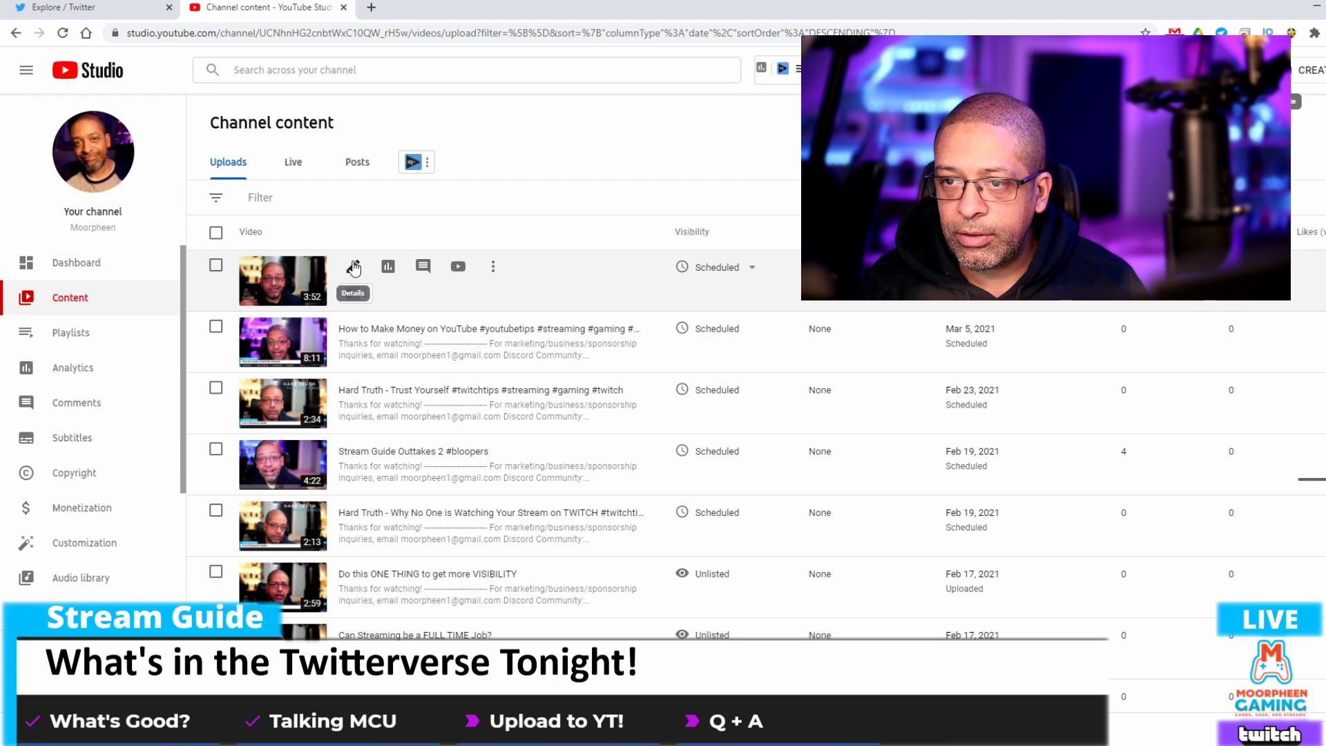
Reopen the scheduled gear video's details and scroll down to its thumbnail and vidIQ SEO score
left_click(353, 266)
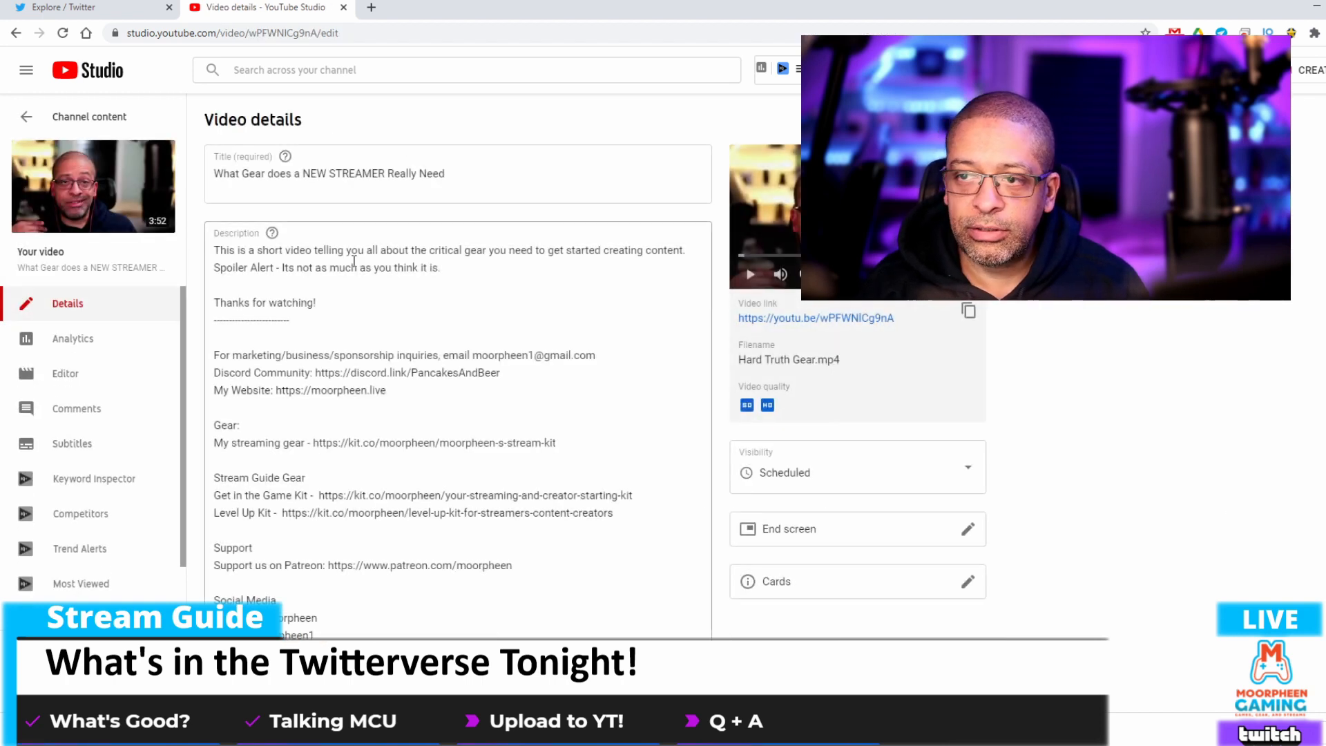
scroll("down", 3)
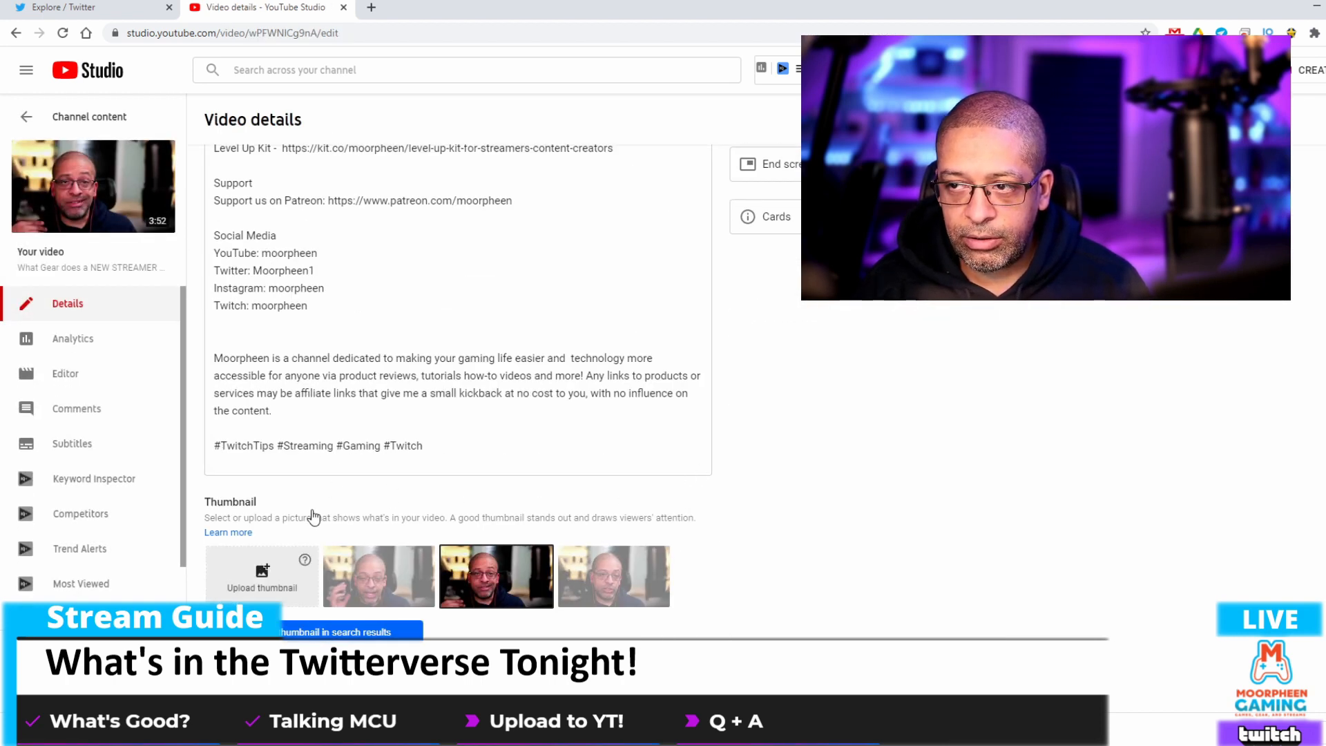
scroll("down", 3)
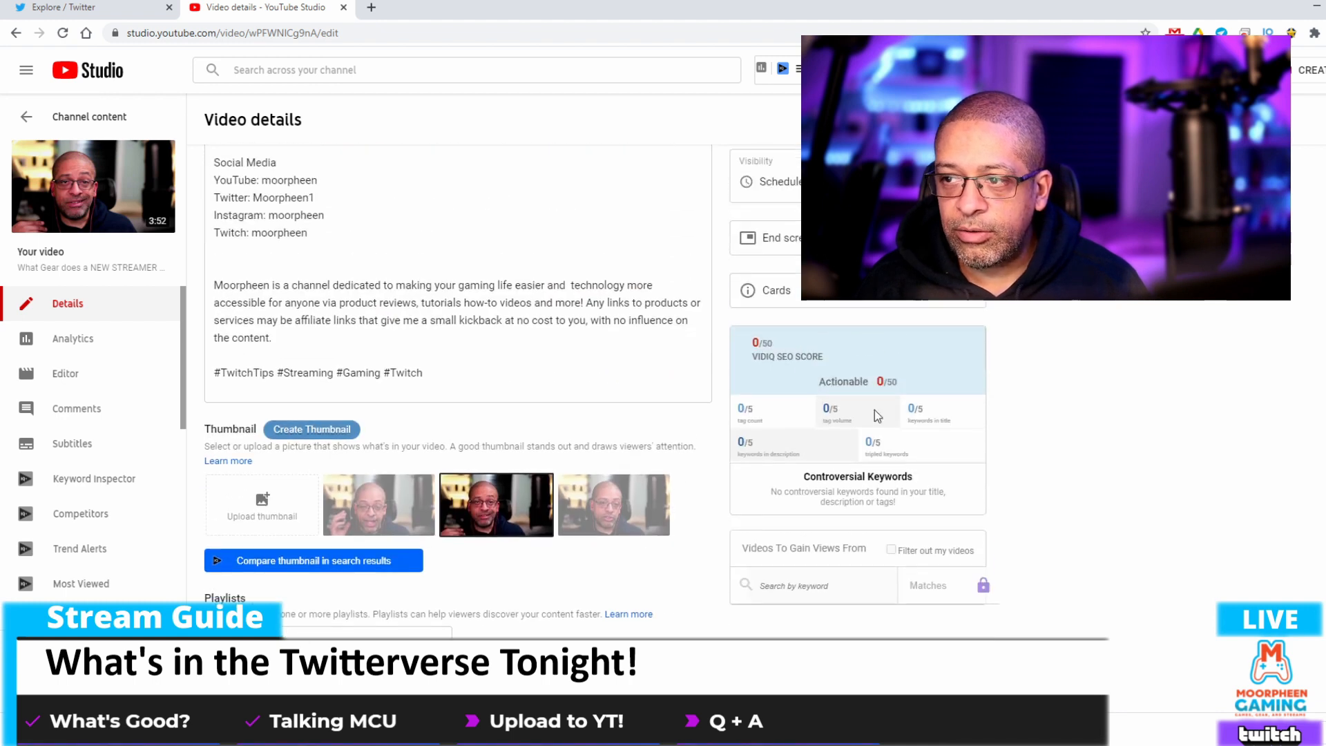
scroll("down", 3)
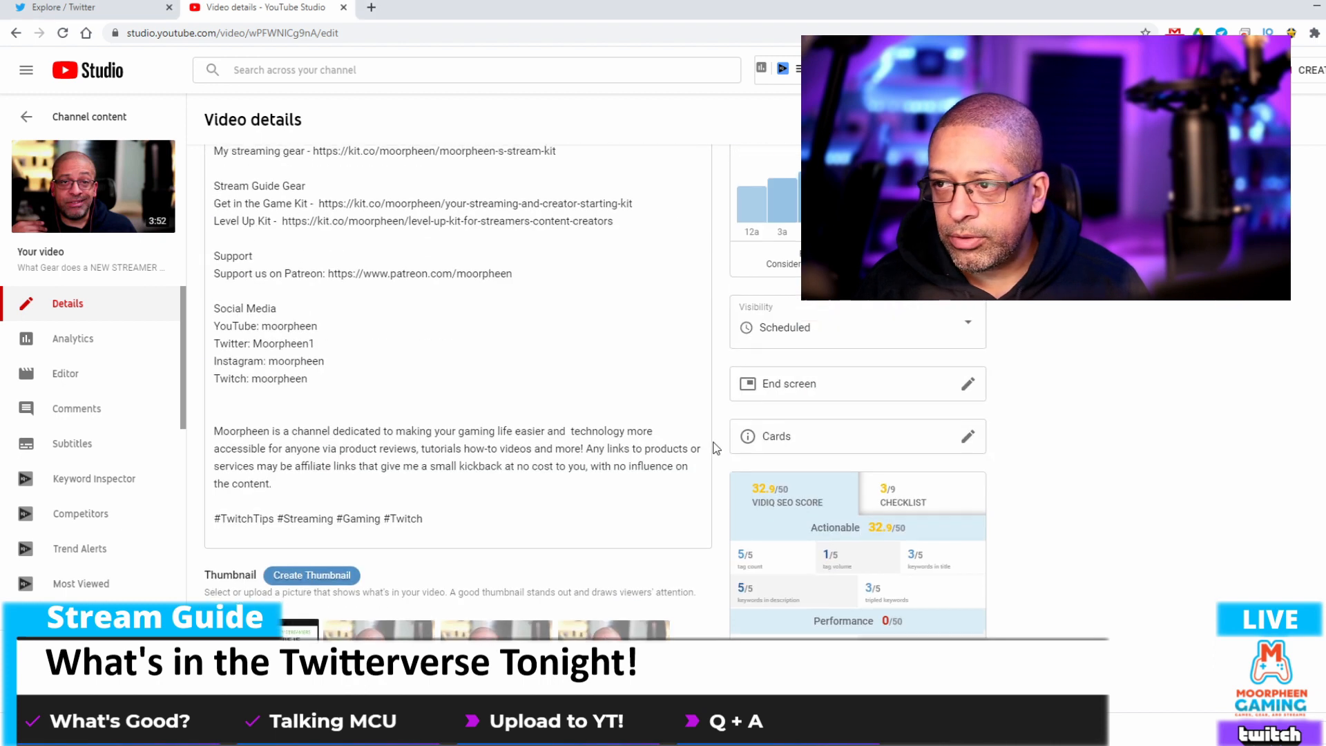
scroll("down", 3)
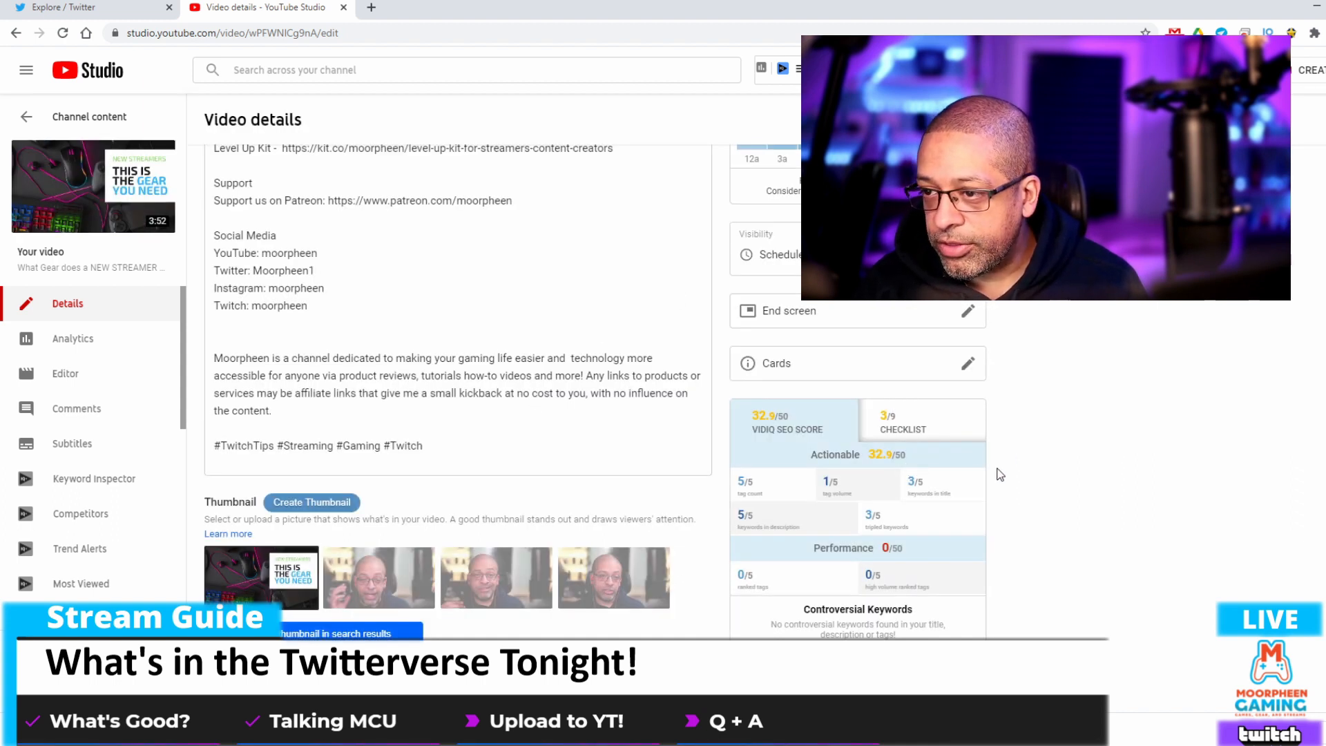
scroll("down", 3)
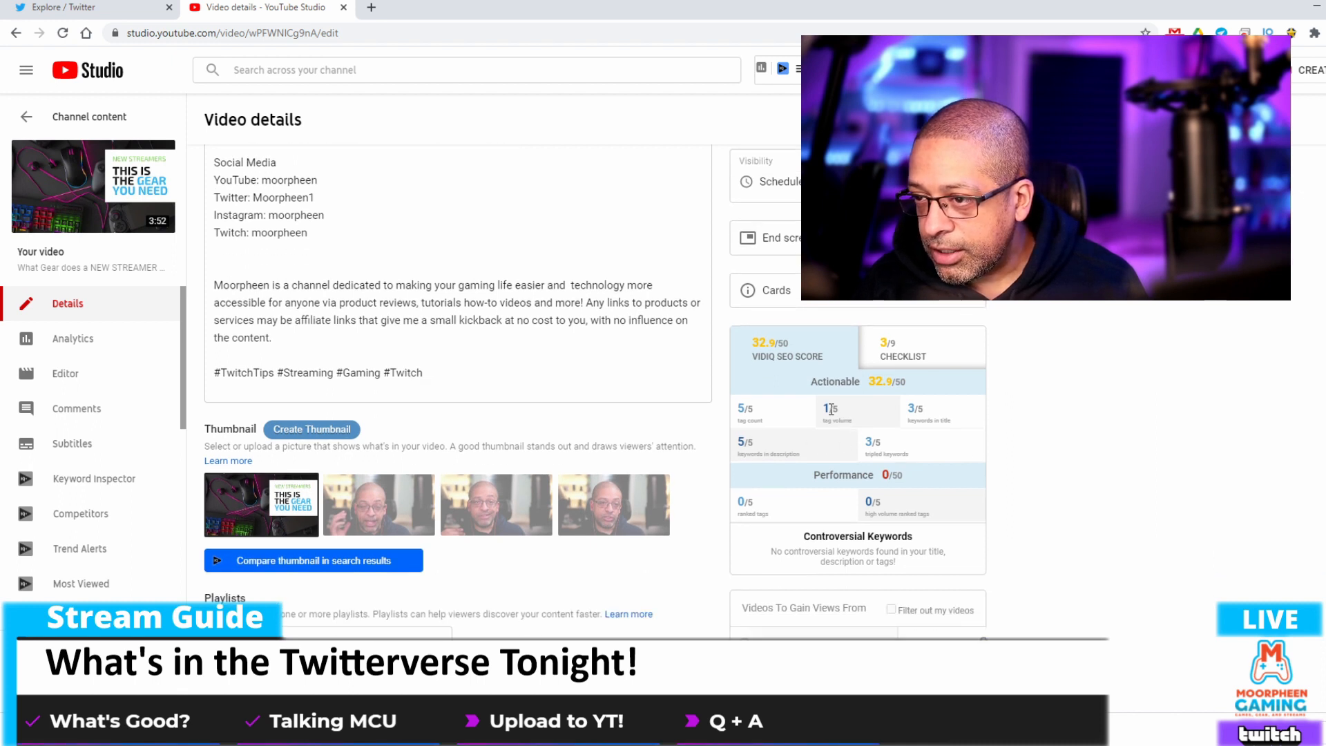
scroll("down", 3)
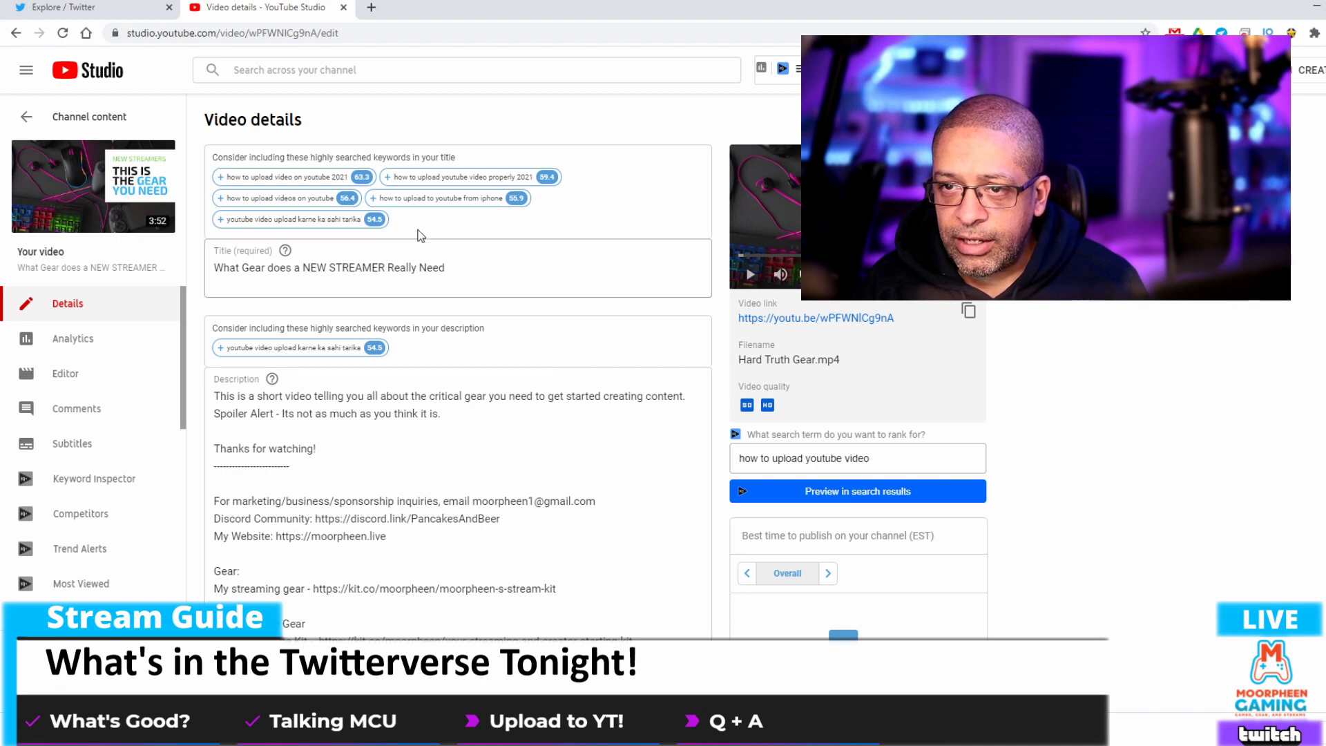
mouse_move(547, 177)
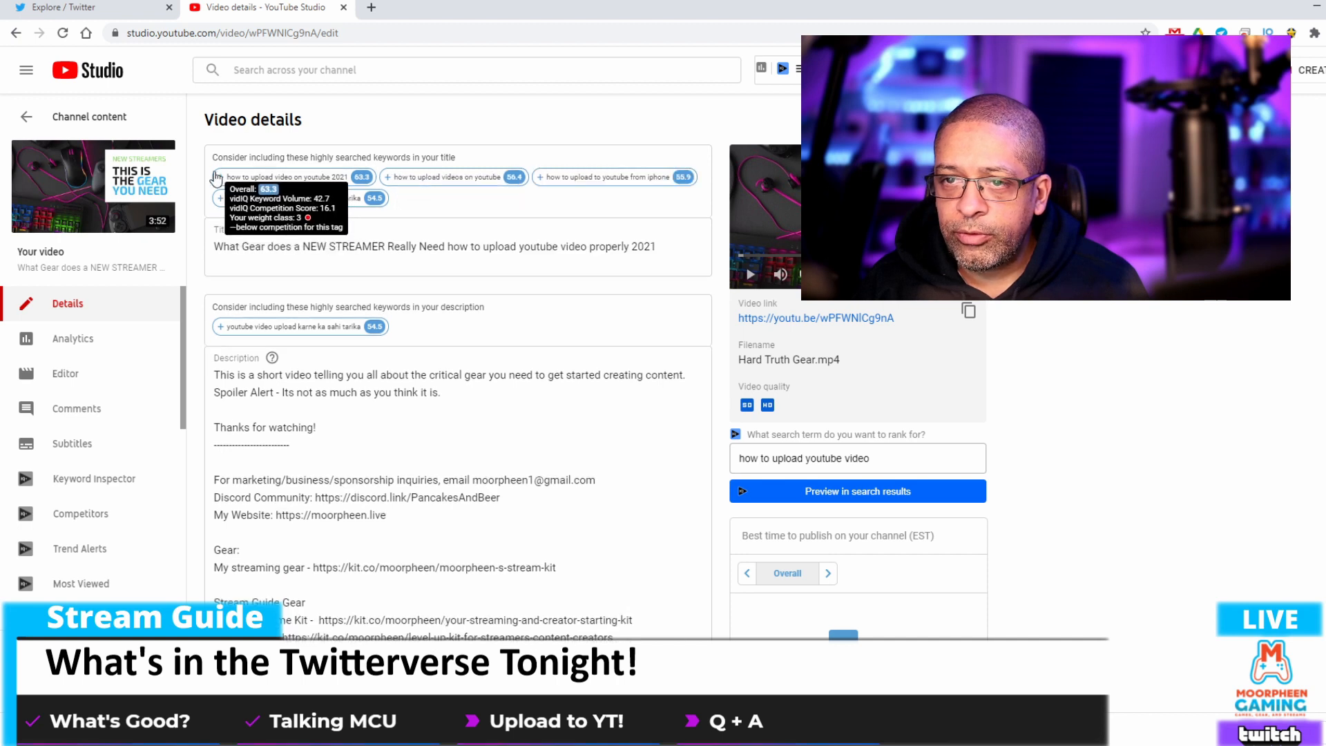
Append vidIQ's 'how to upload video on youtube' keyword and confirm the SEO score reaches 45/50
left_click(222, 177)
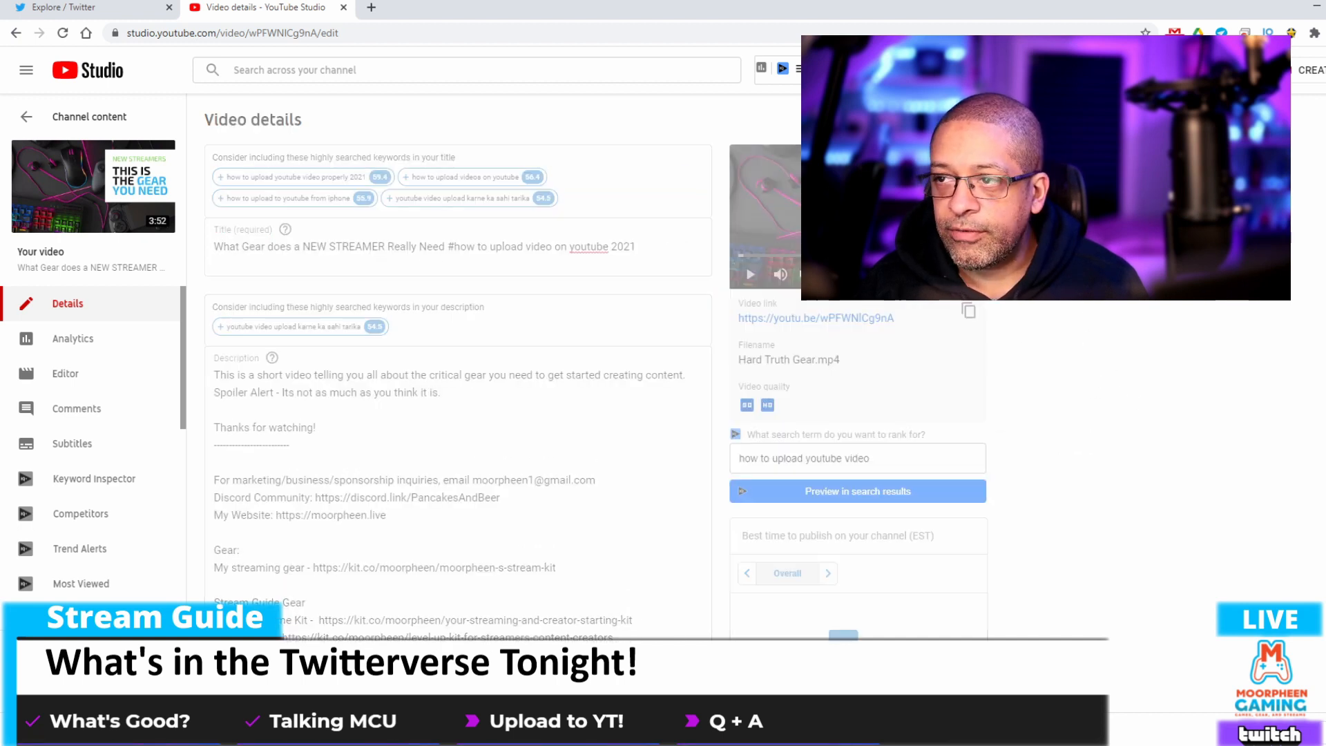
scroll("down", 3)
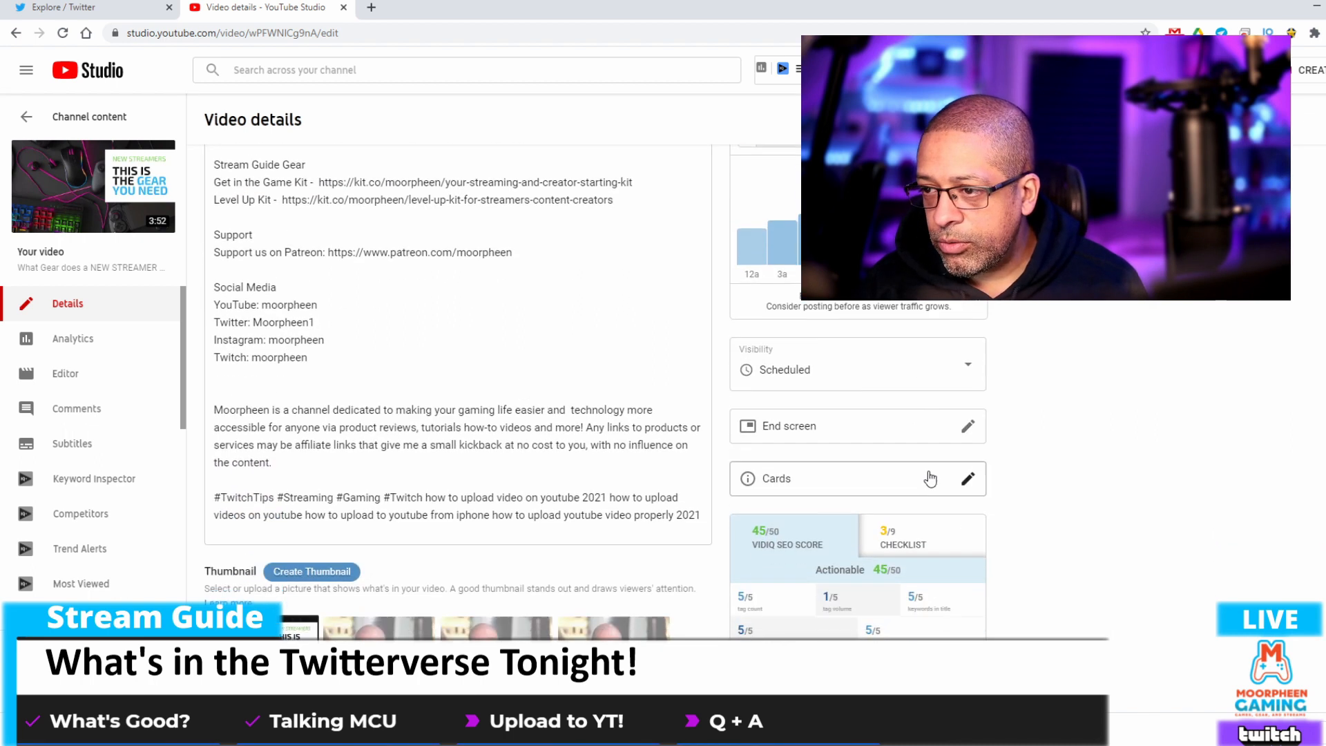
scroll("down", 3)
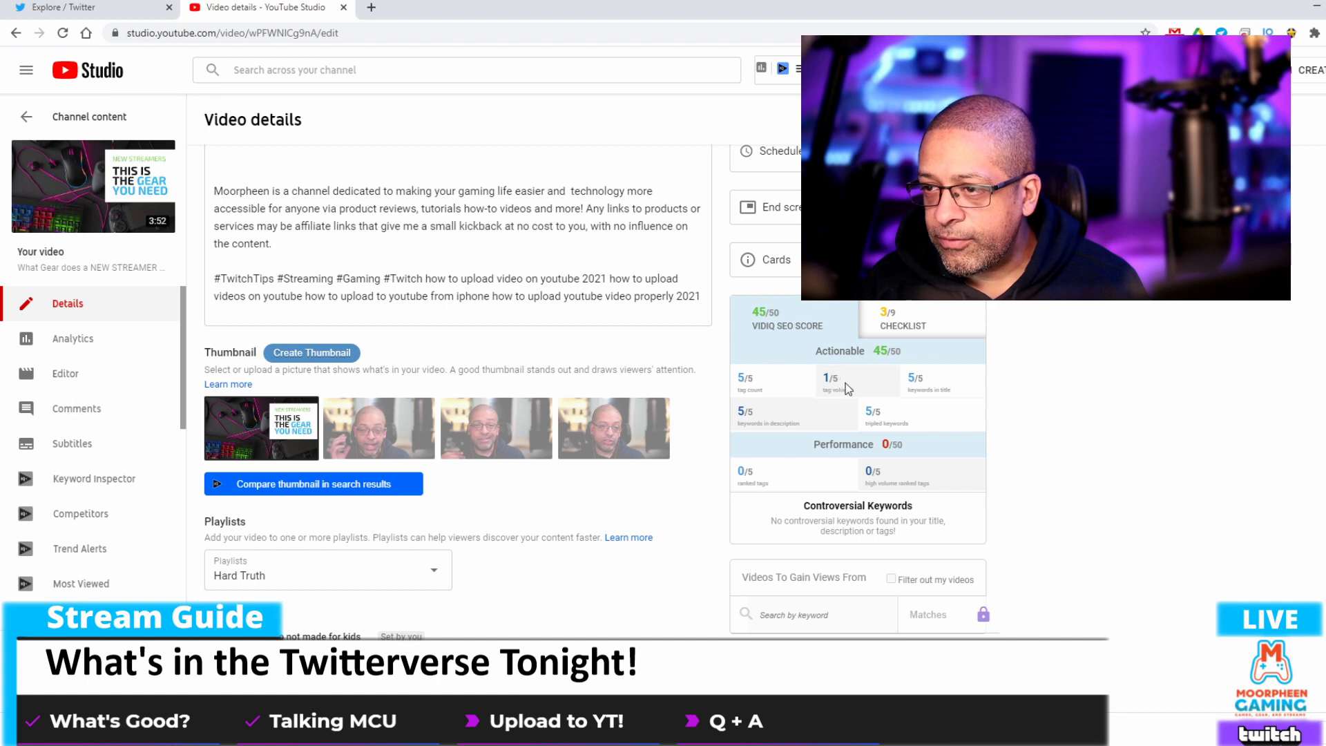
Show the vidIQ checklist (3 of 9 met: card, end screen, playlist) and scroll through the tags
left_click(903, 320)
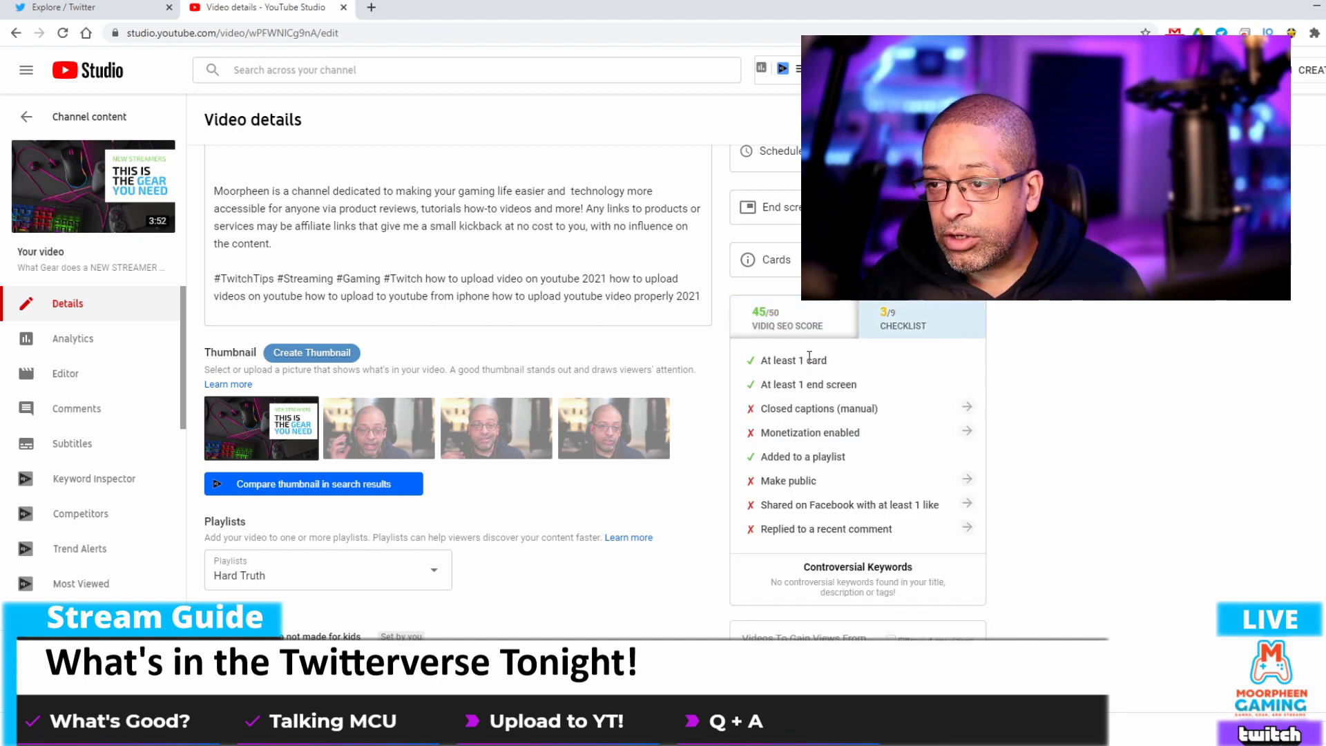
scroll("down", 3)
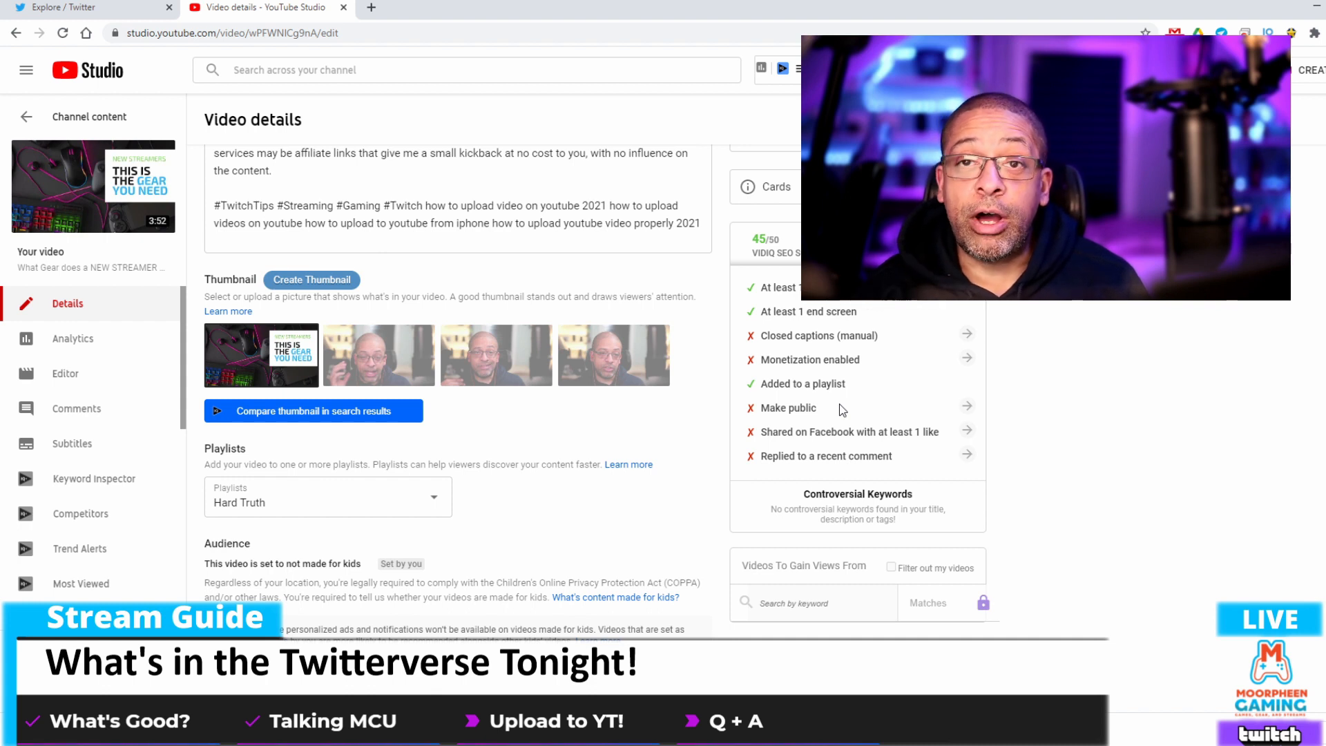
mouse_move(712, 402)
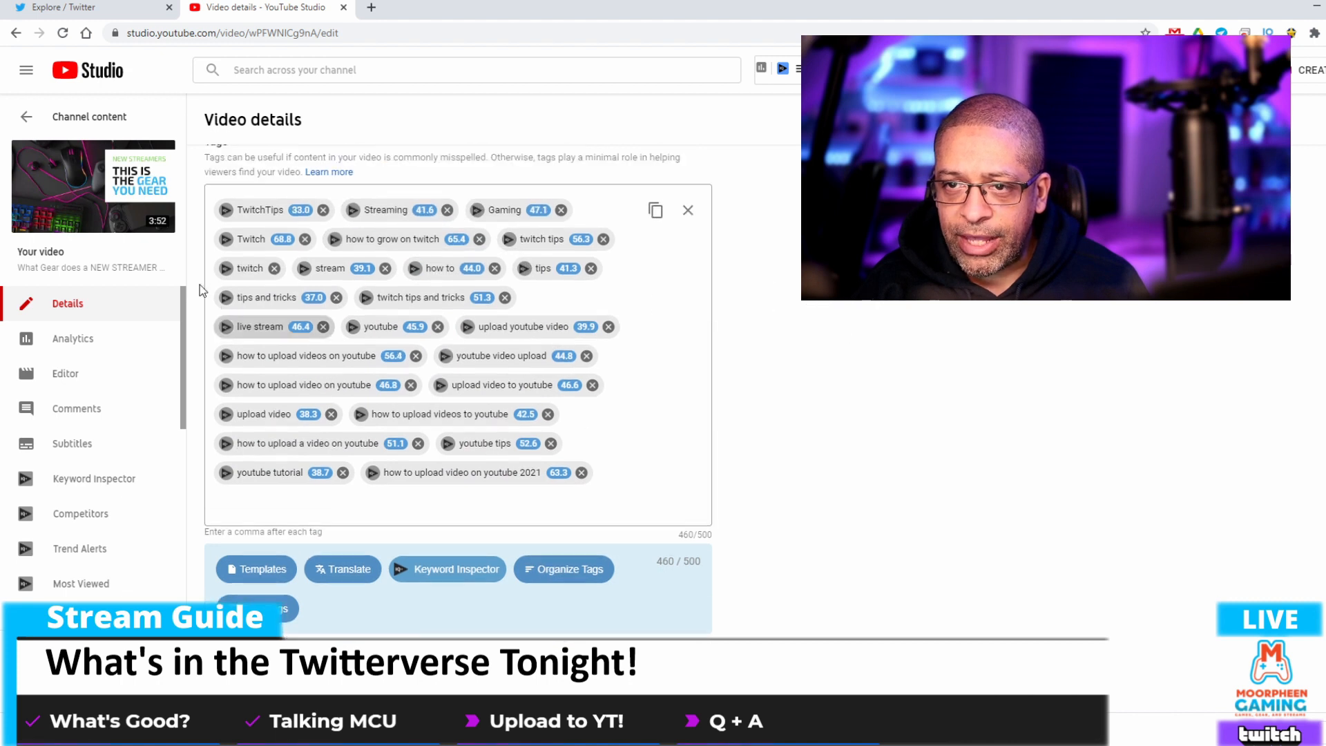
scroll("down", 3)
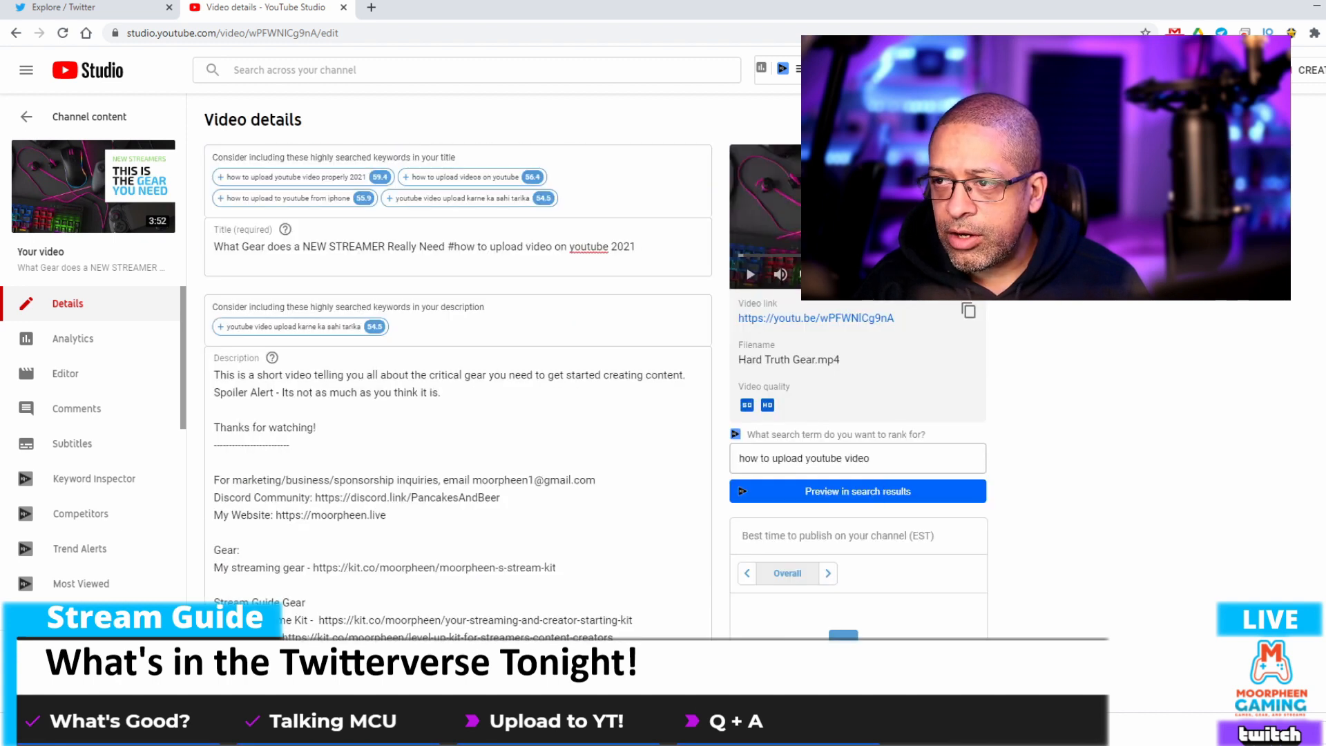
mouse_move(714, 419)
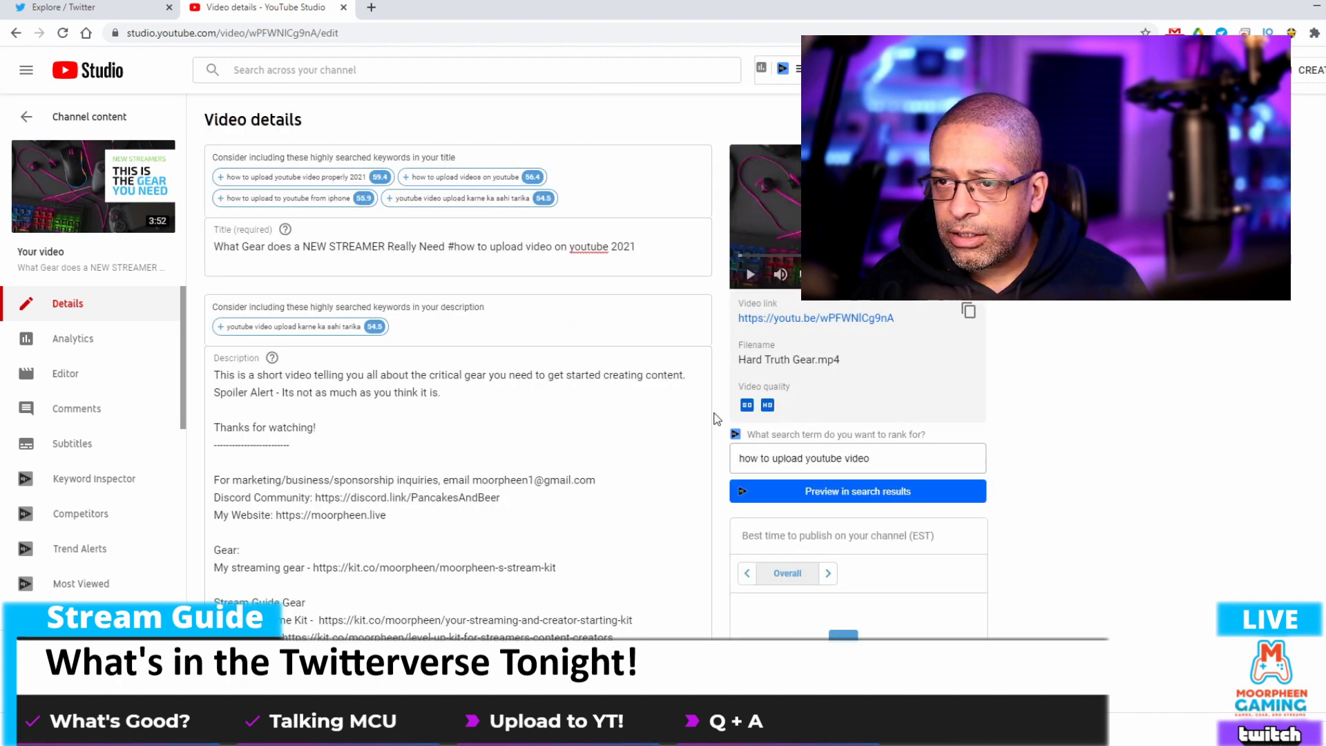
scroll("down", 3)
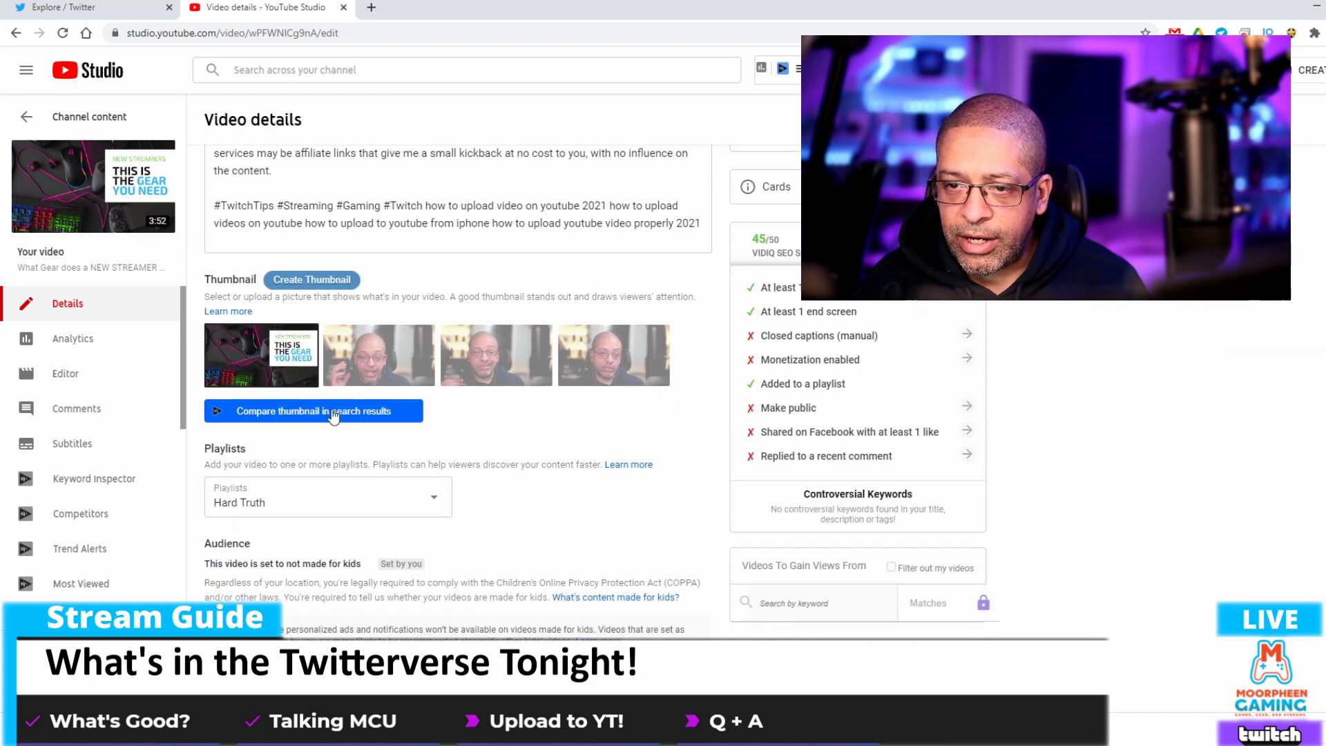